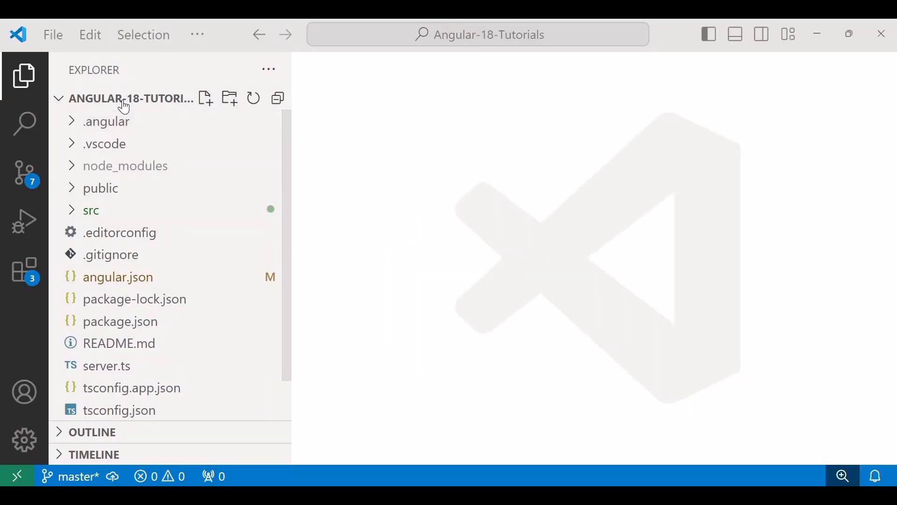
mouse_move(139, 100)
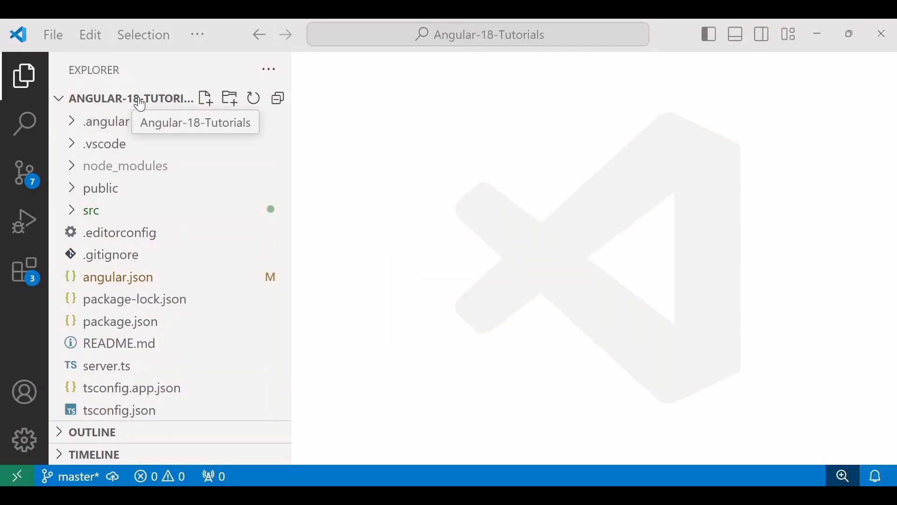
mouse_move(421, 140)
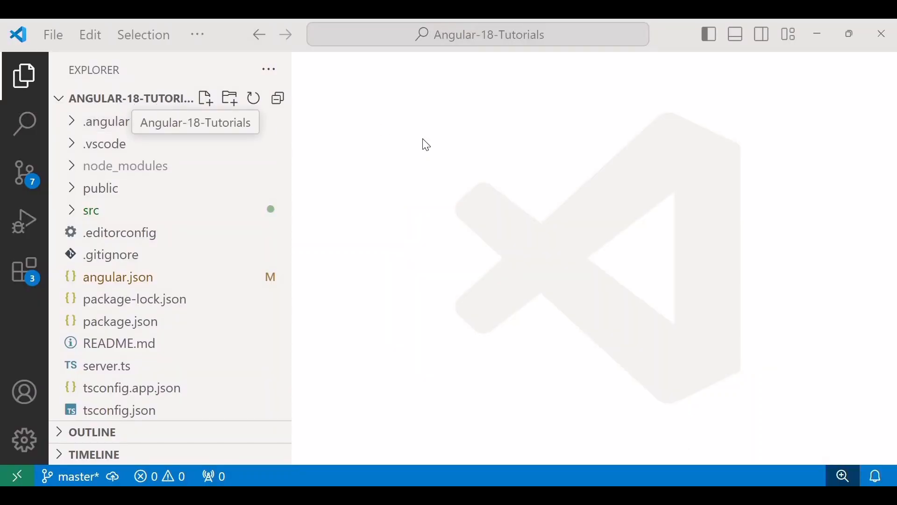
mouse_move(513, 332)
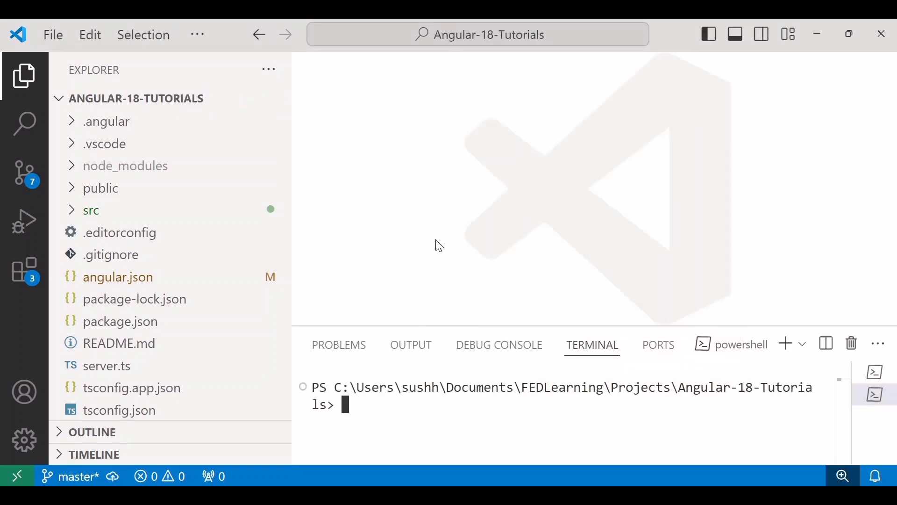
mouse_move(329, 294)
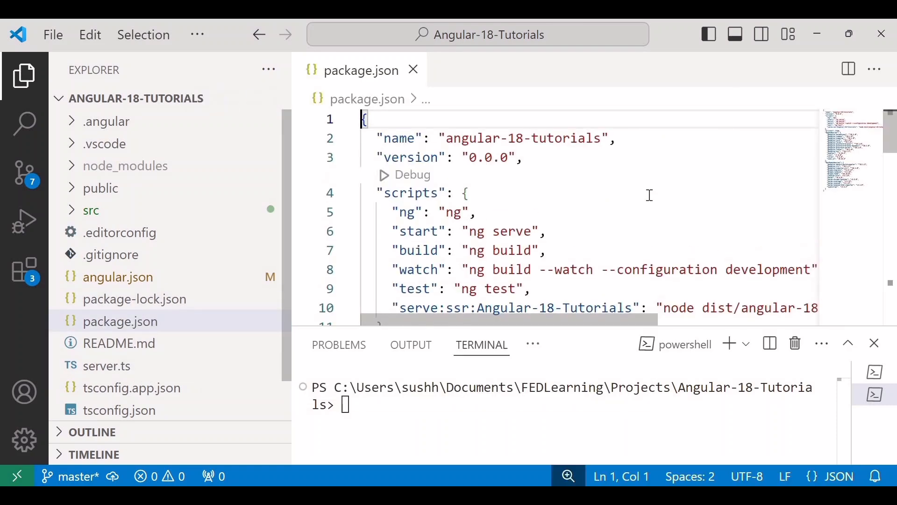
Search package.json for 'bootstrap' to check whether it is a dependency.
key(Ctrl+f)
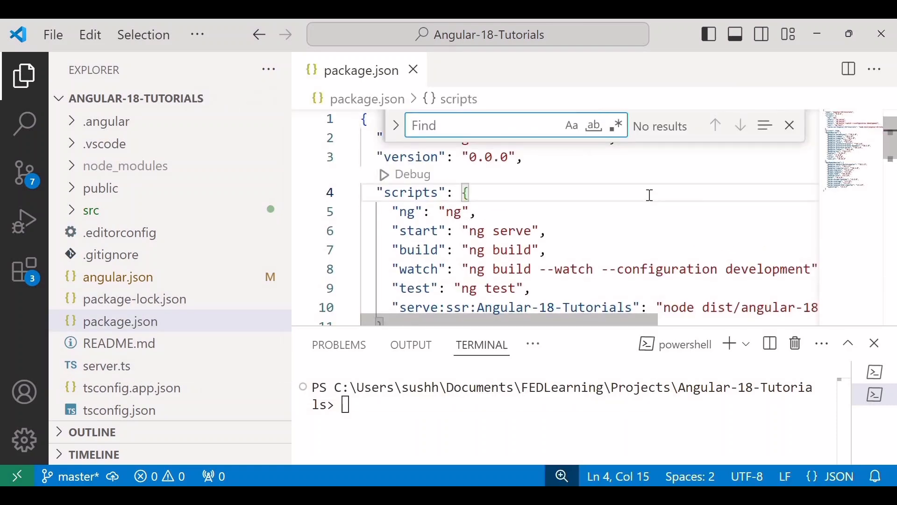
text(bootstrap)
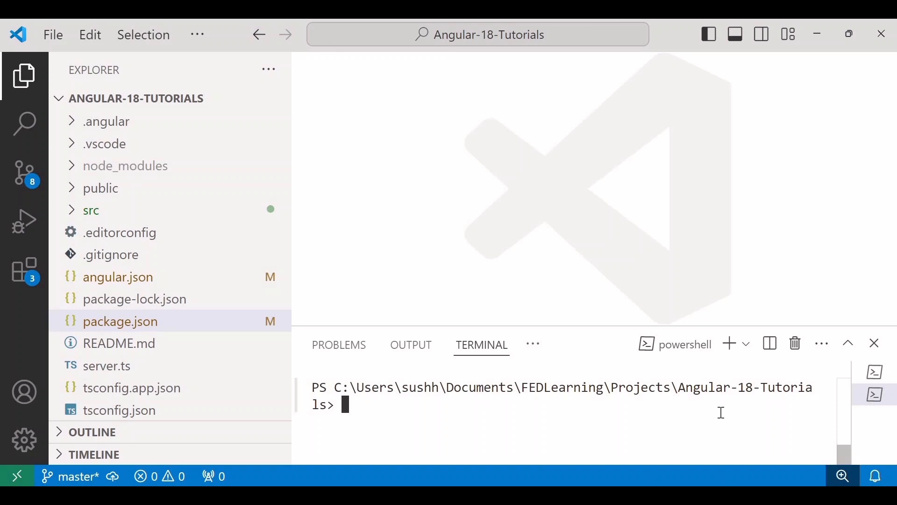
Run 'npm i bootstrap' in the terminal to add the Bootstrap package.
text(npm i boot)
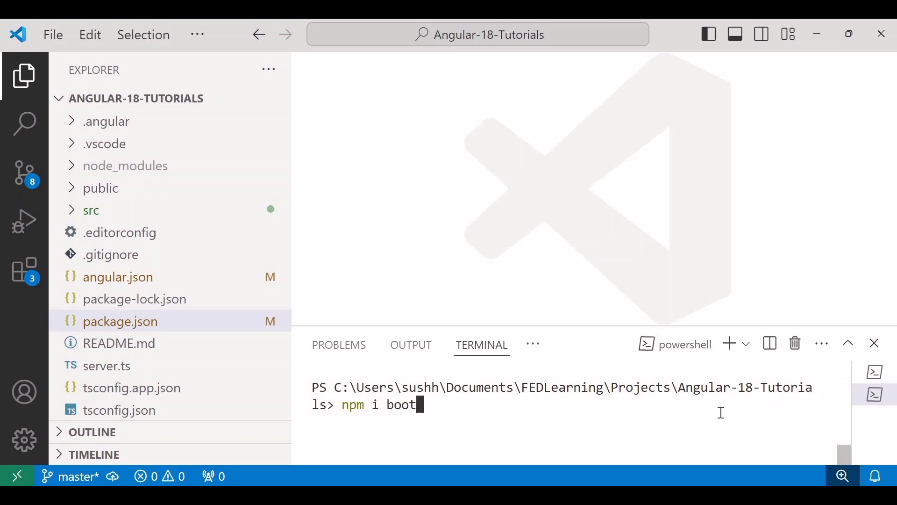
text(strap)
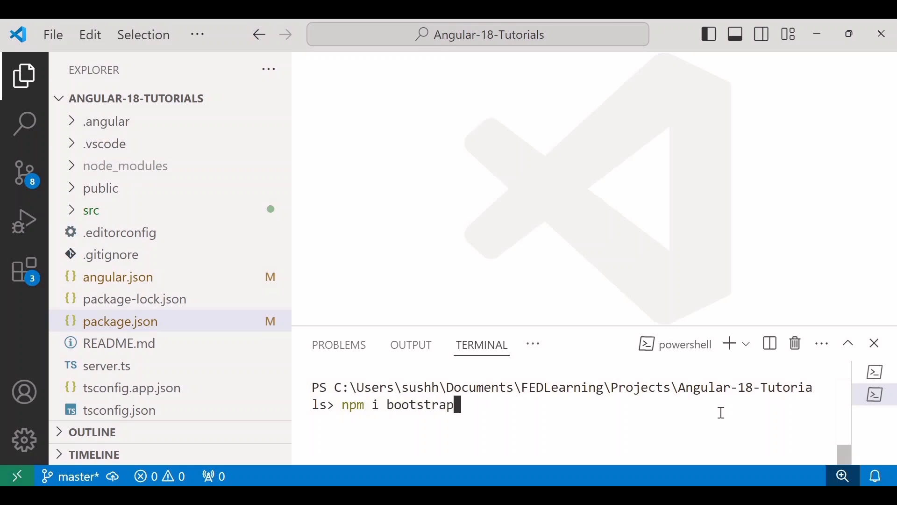
key(Enter)
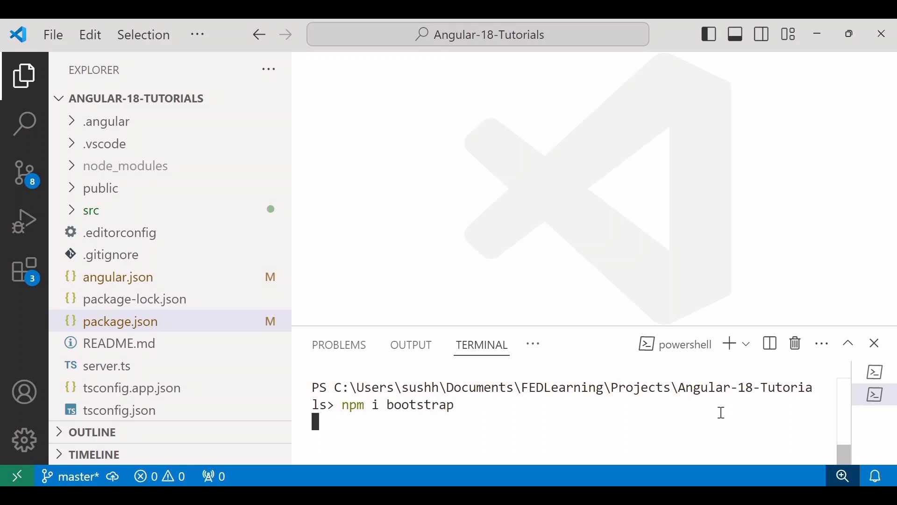
key(Enter)
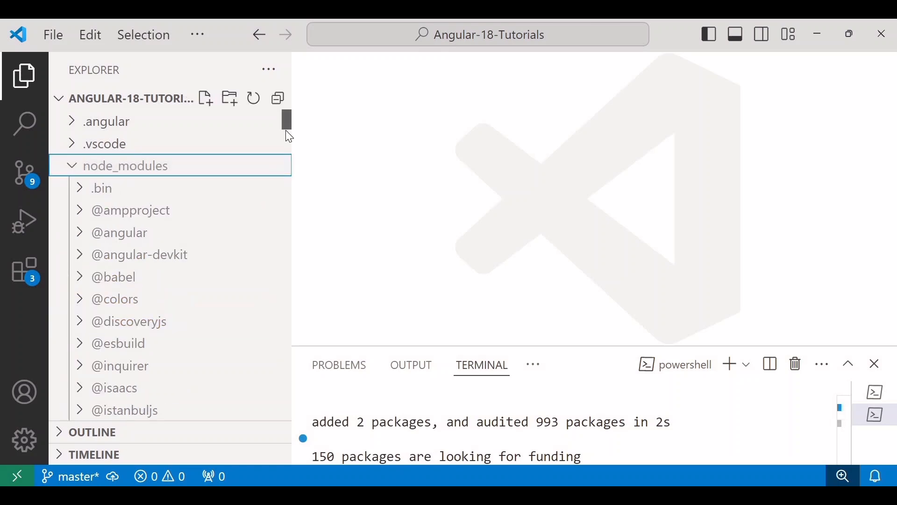
Expand the bootstrap folder under node_modules in the Explorer.
scroll(down, 3)
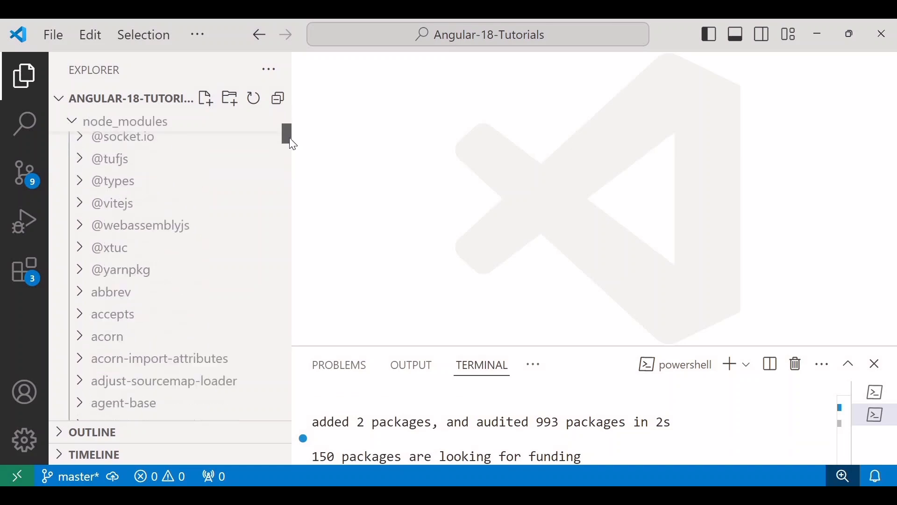
scroll(down, 3)
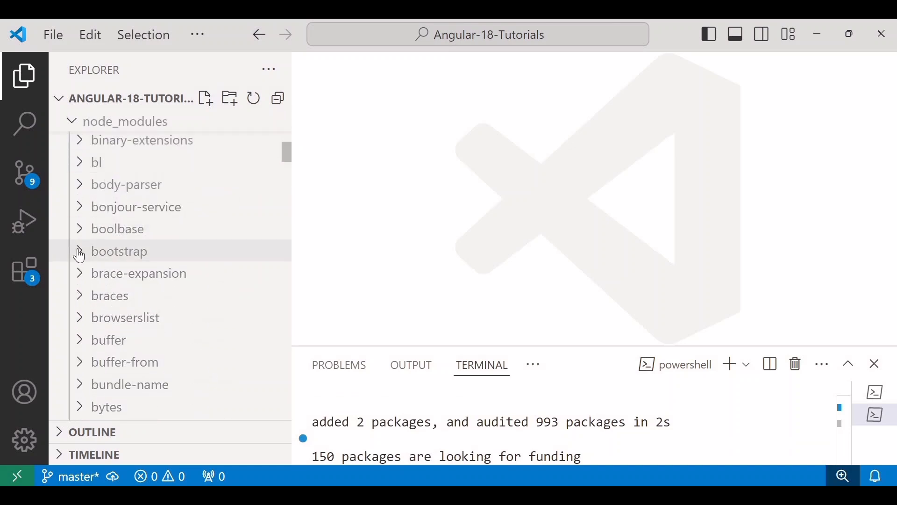
click(118, 251)
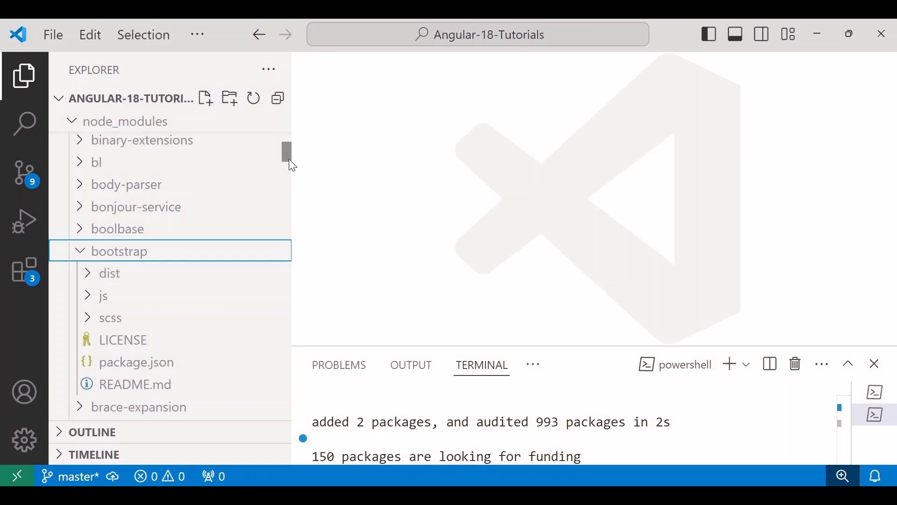
scroll(down, 3)
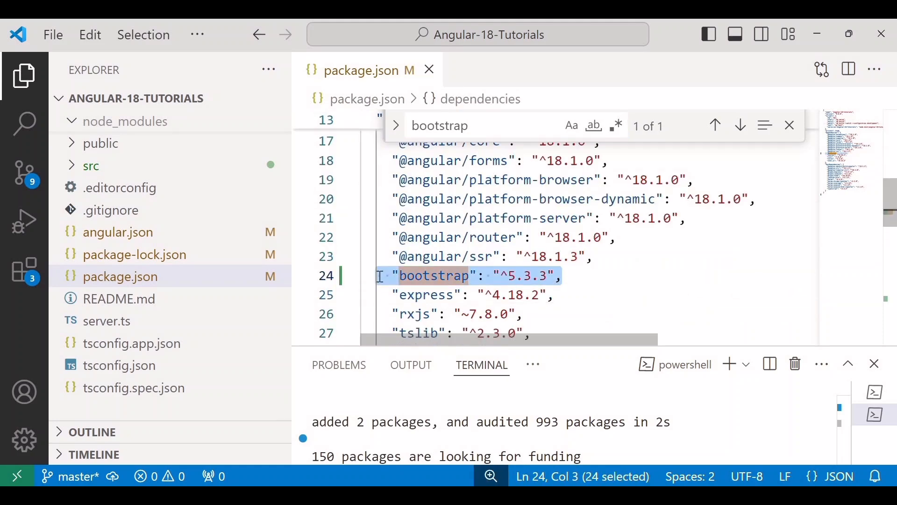
mouse_move(571, 286)
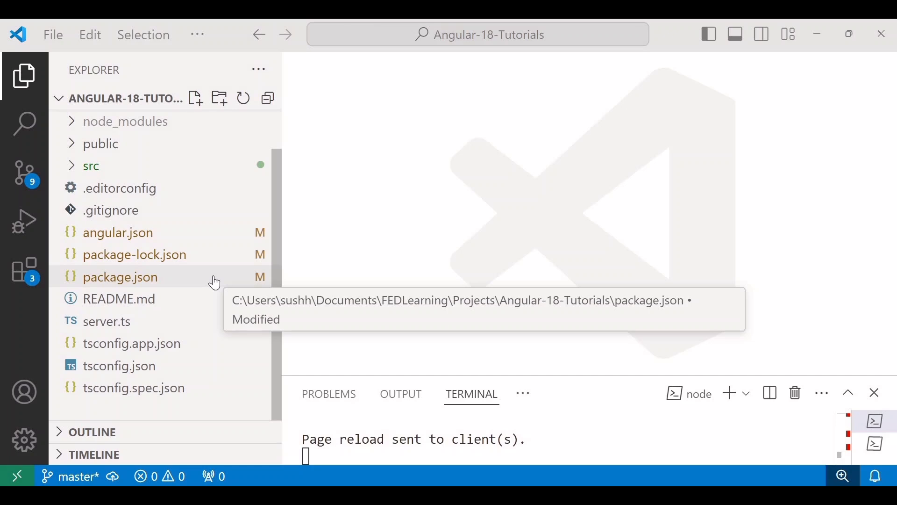
mouse_move(153, 232)
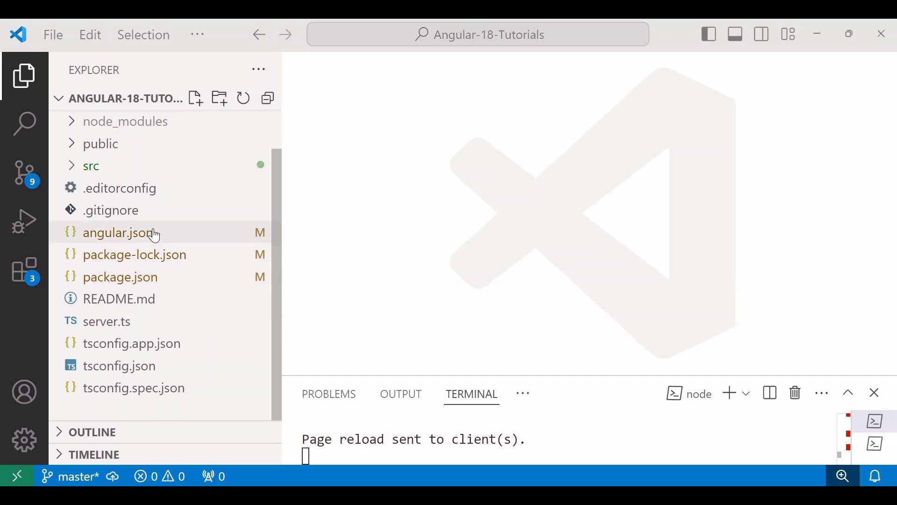
Open angular.json and add a comma after "src/styles.scss" in the build styles.
click(118, 233)
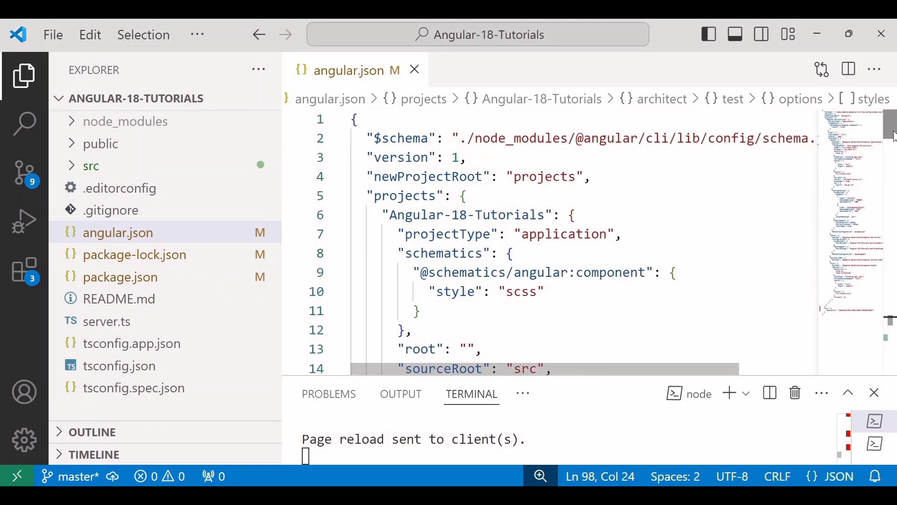
scroll(down, 3)
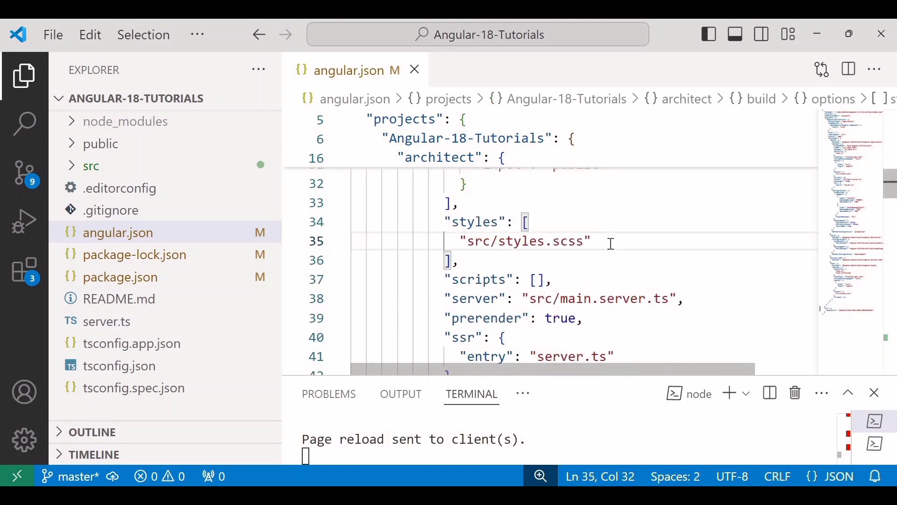
text(,)
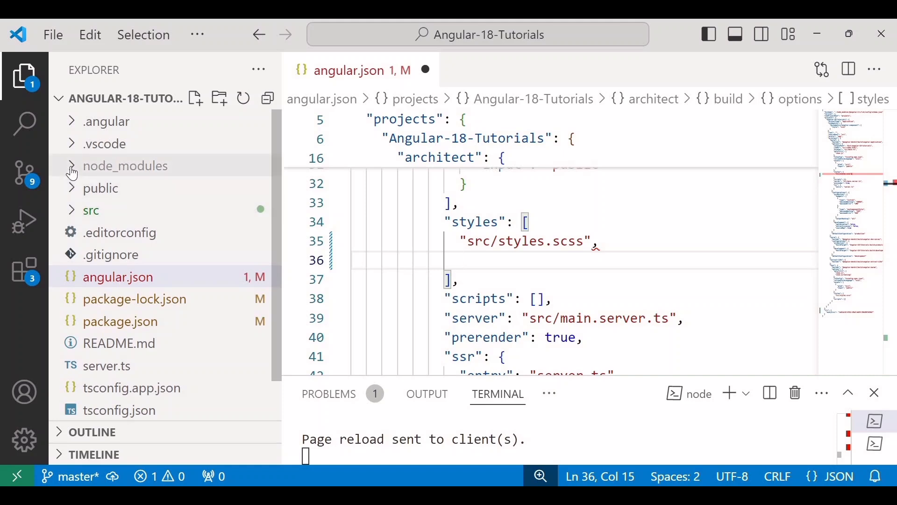
Expand node_modules > bootstrap > dist > css in the Explorer.
click(125, 165)
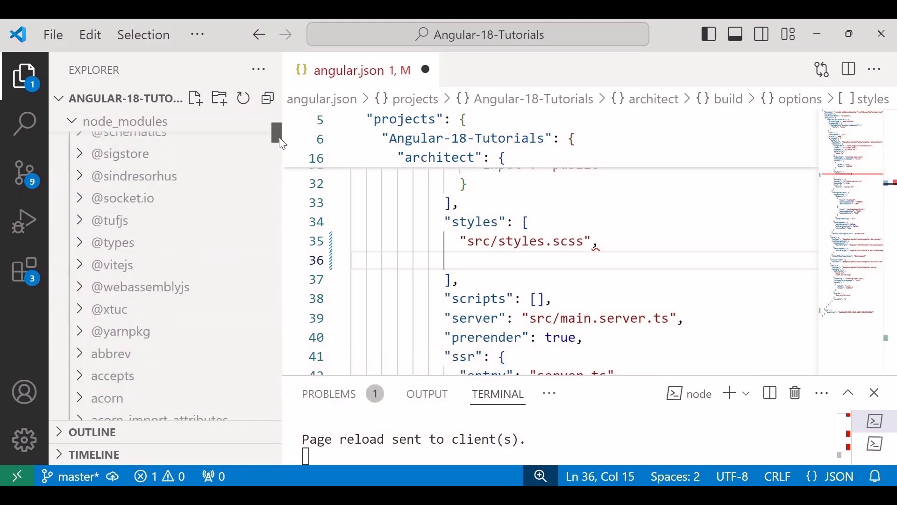
scroll(down, 3)
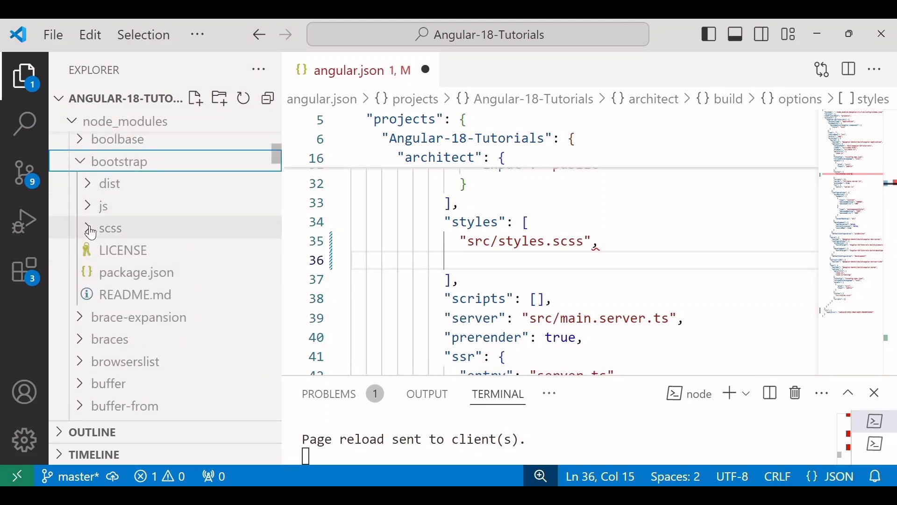
click(110, 228)
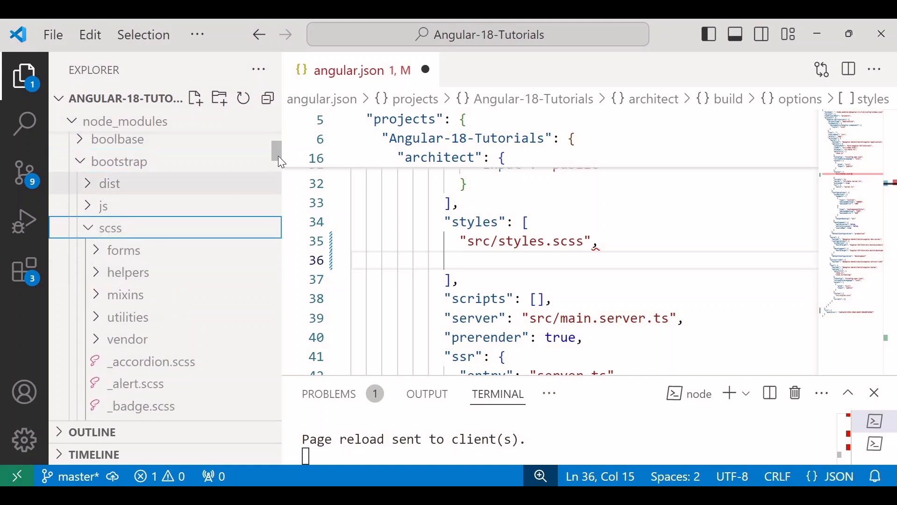
scroll(down, 3)
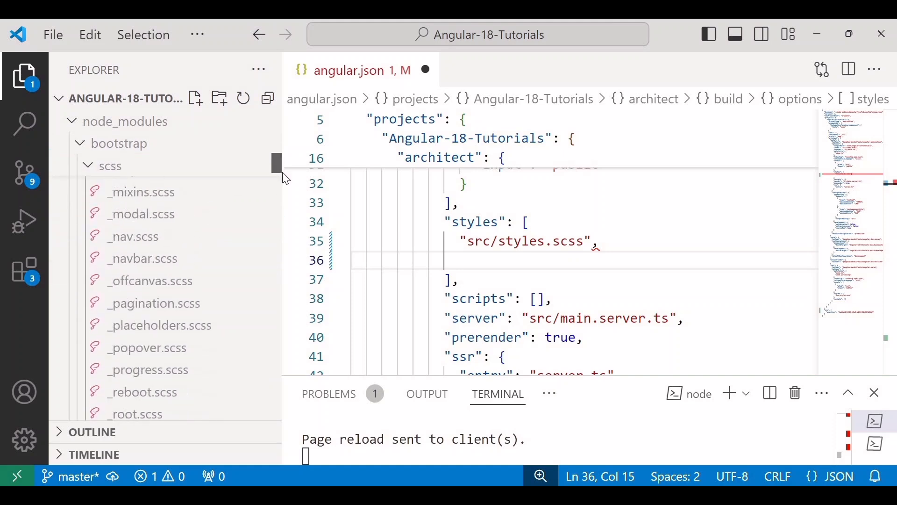
scroll(down, 3)
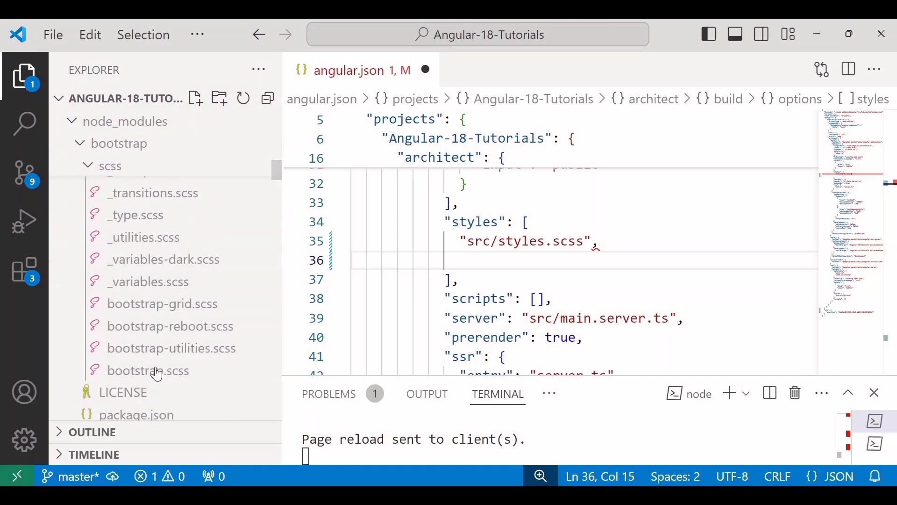
mouse_move(156, 370)
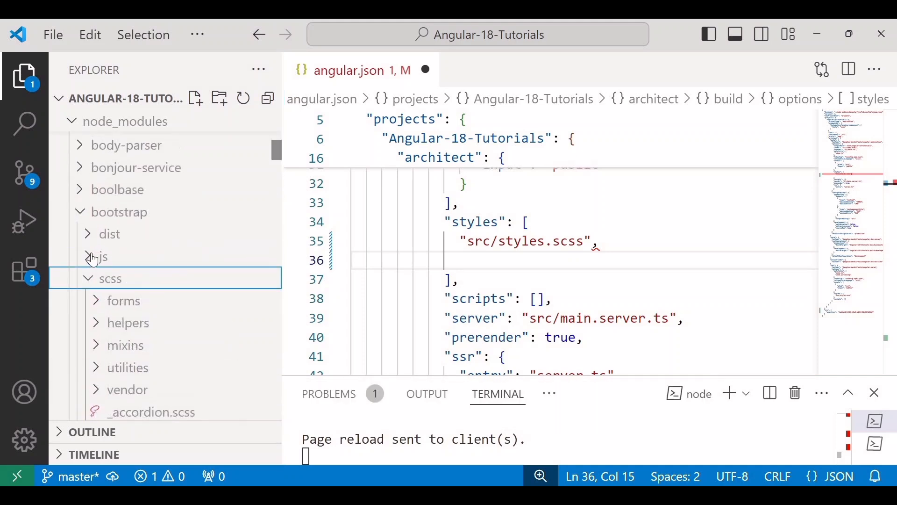
click(102, 256)
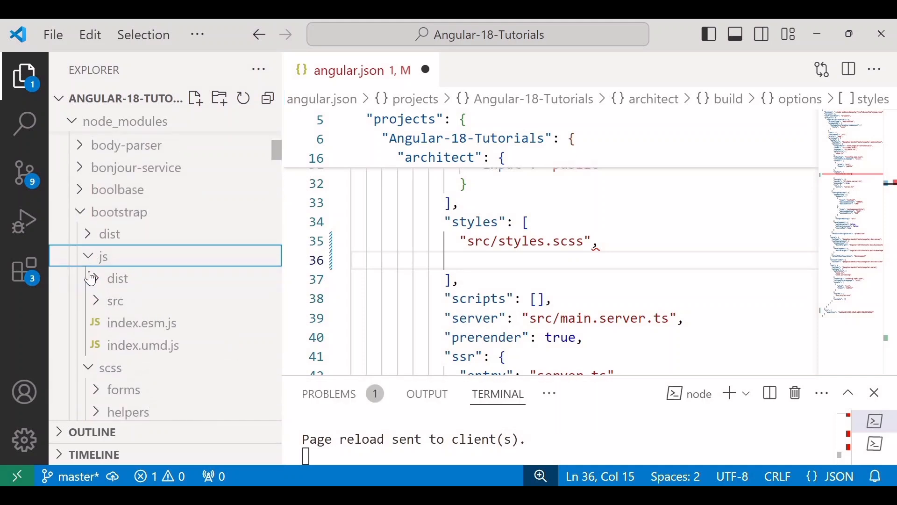
click(102, 256)
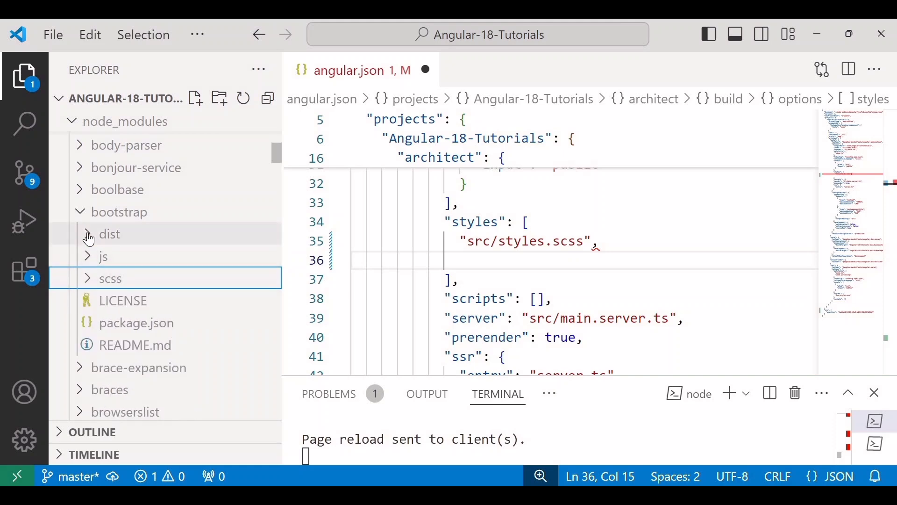
click(109, 234)
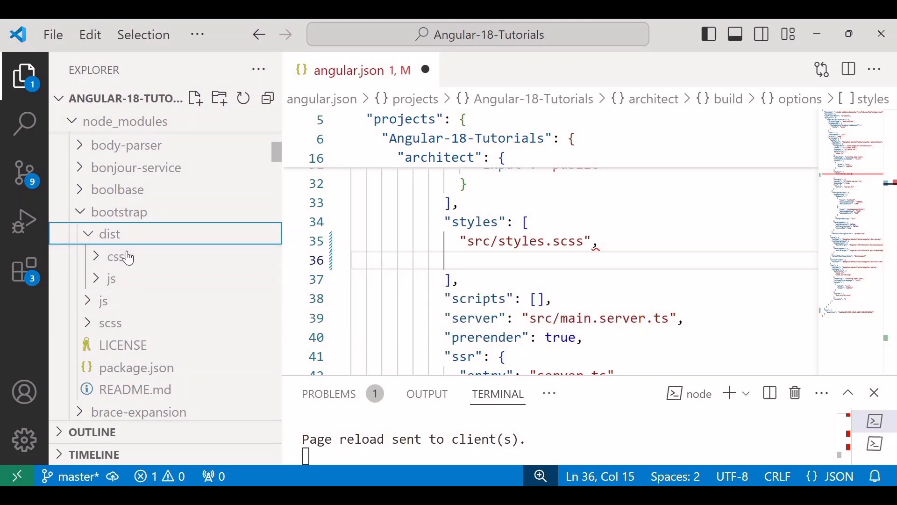
click(113, 257)
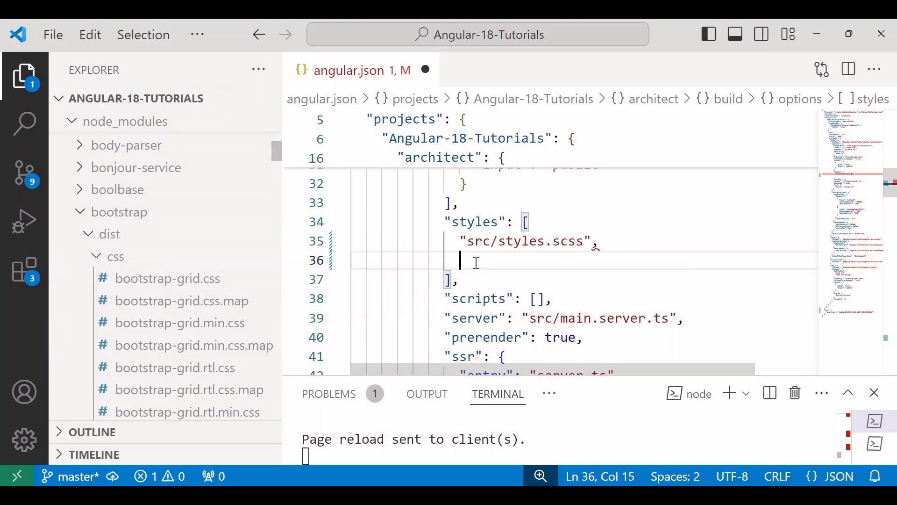
Type "node_modules/bootstrap/dist/css/b" as the new styles entry.
text("npd)
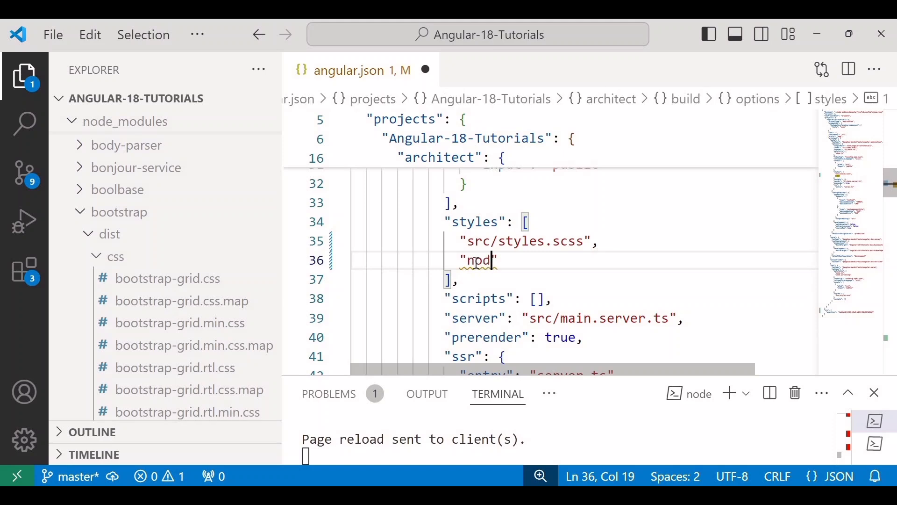
text(e_modules)
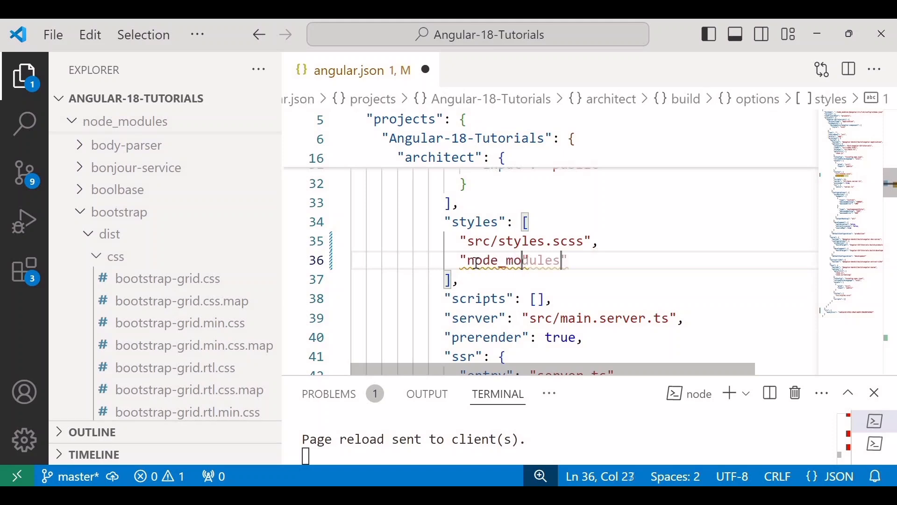
text(/bo)
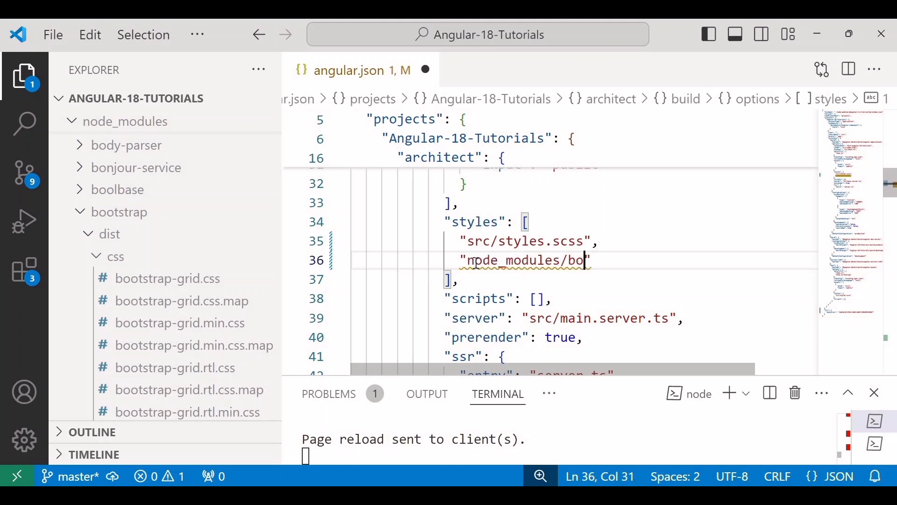
text(otstrap)
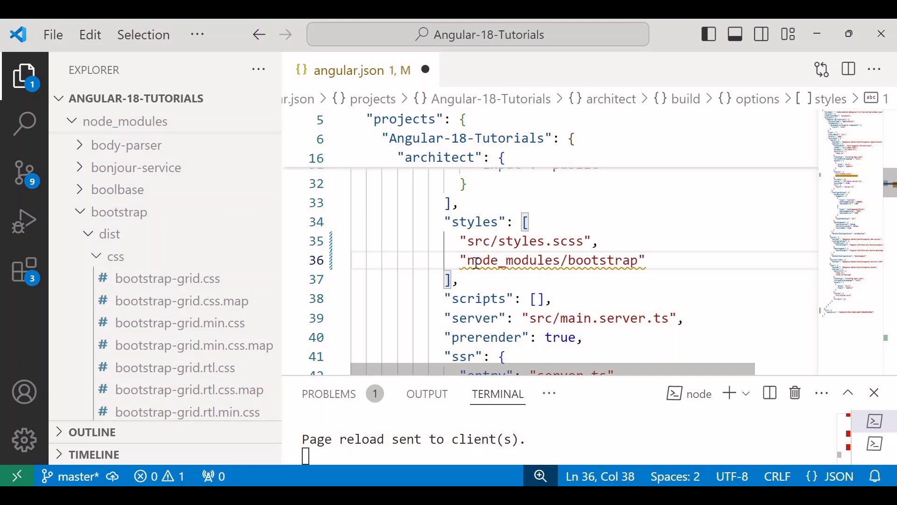
text(/dist)
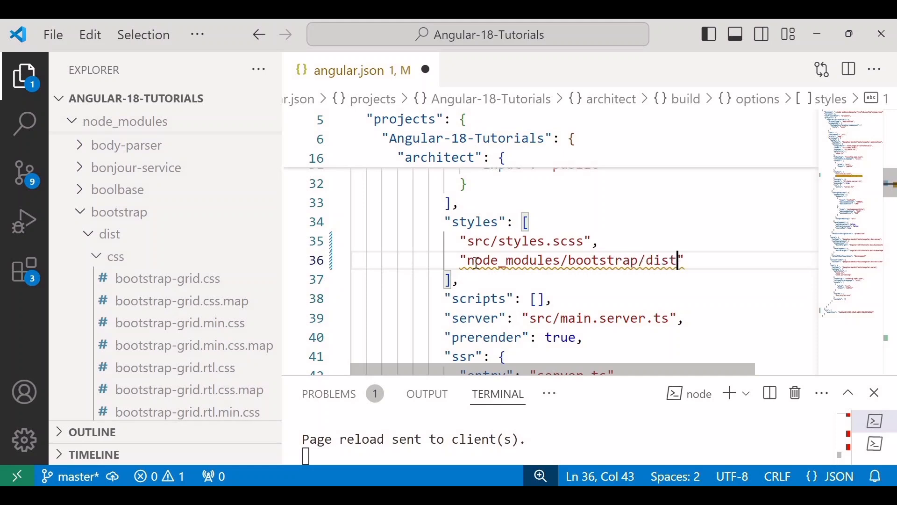
text(/)
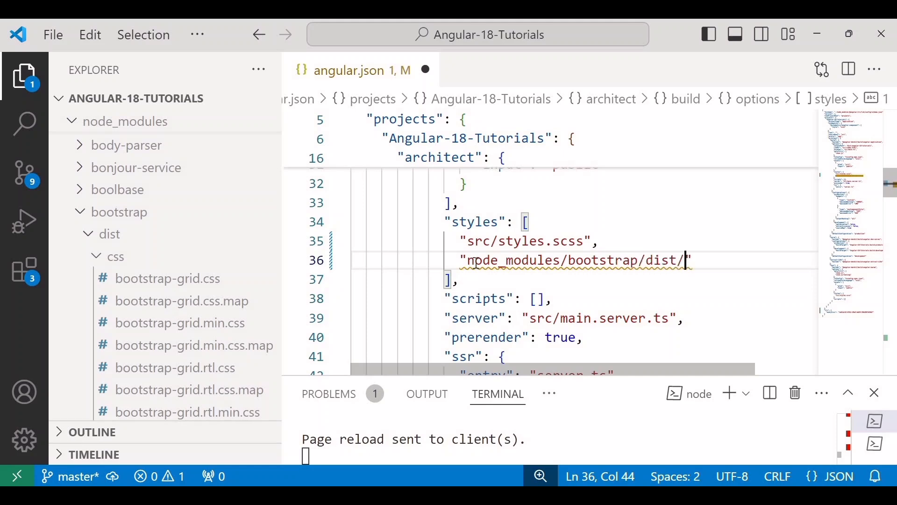
text(css)
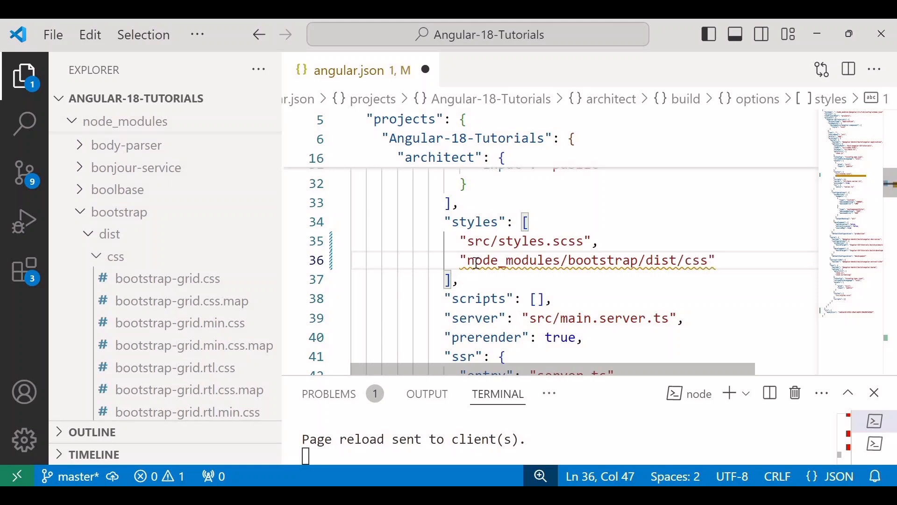
text(/)
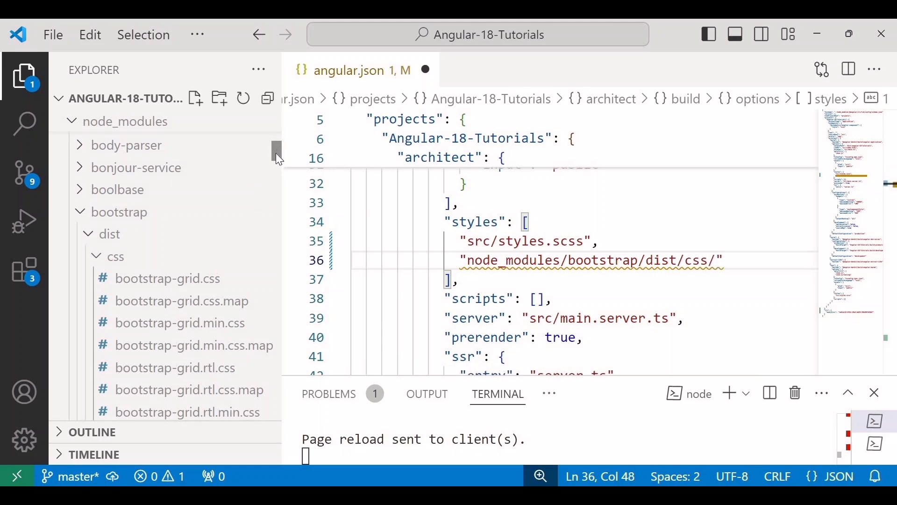
scroll(down, 3)
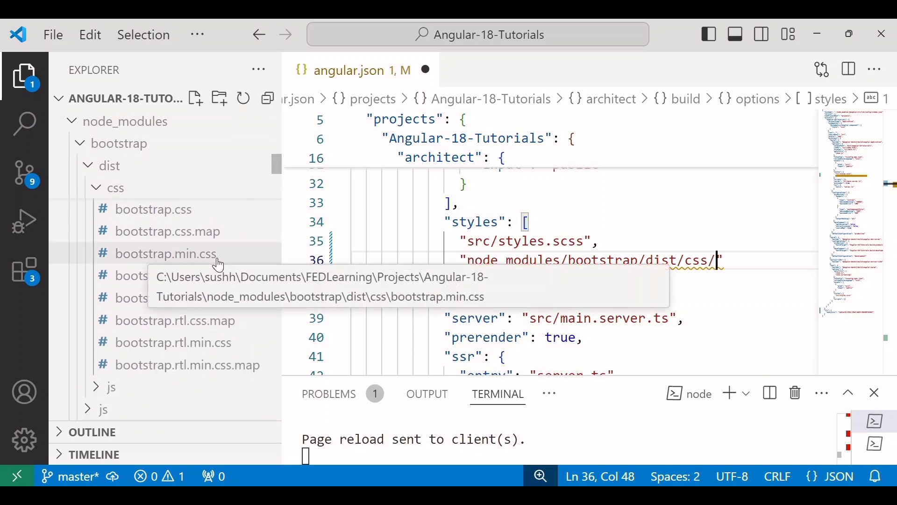
text(b)
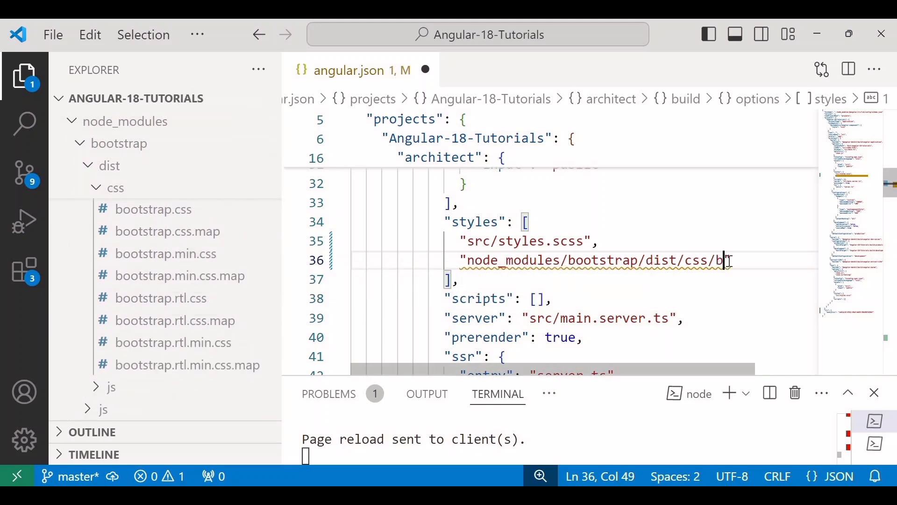
Complete the styles path as bootstrap.min.css and edit the Bootstrap script path.
text(ootstrap)
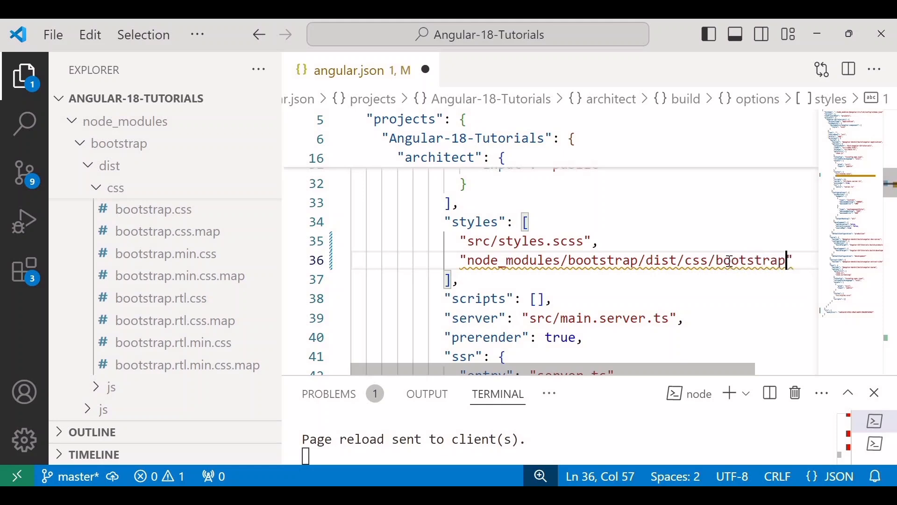
text(.min.css)
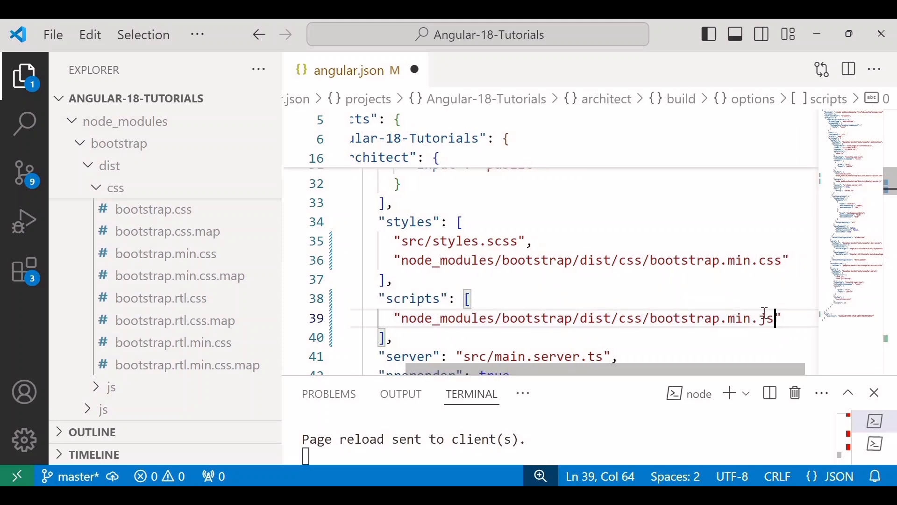
click(643, 318)
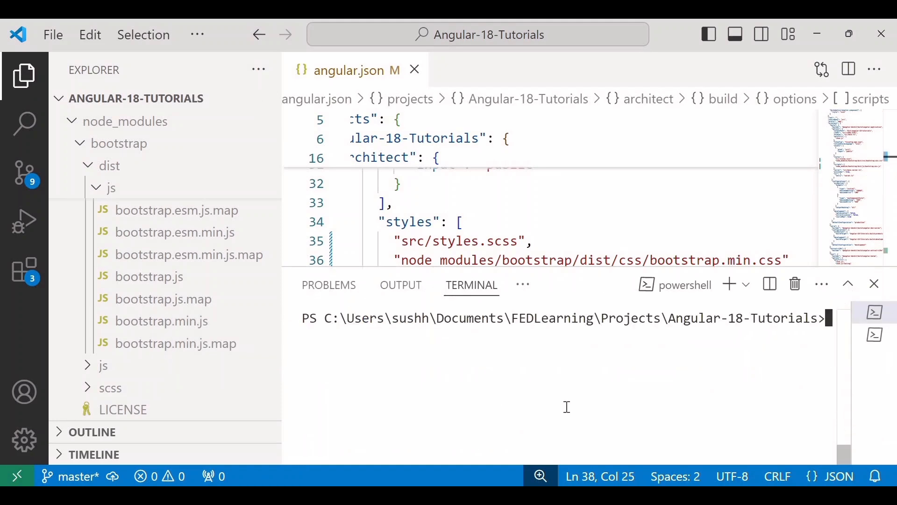
Run 'ng s' in the terminal to serve the app at localhost:4200.
text(ng s)
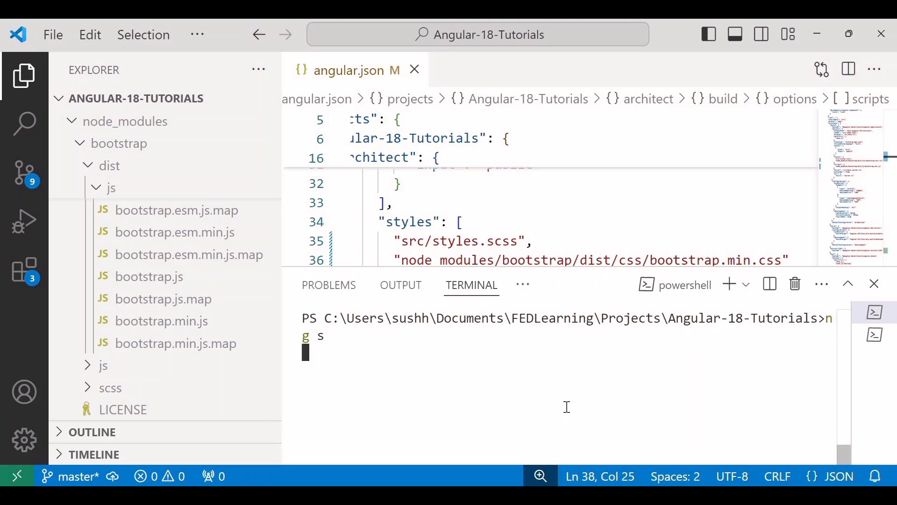
key(Enter)
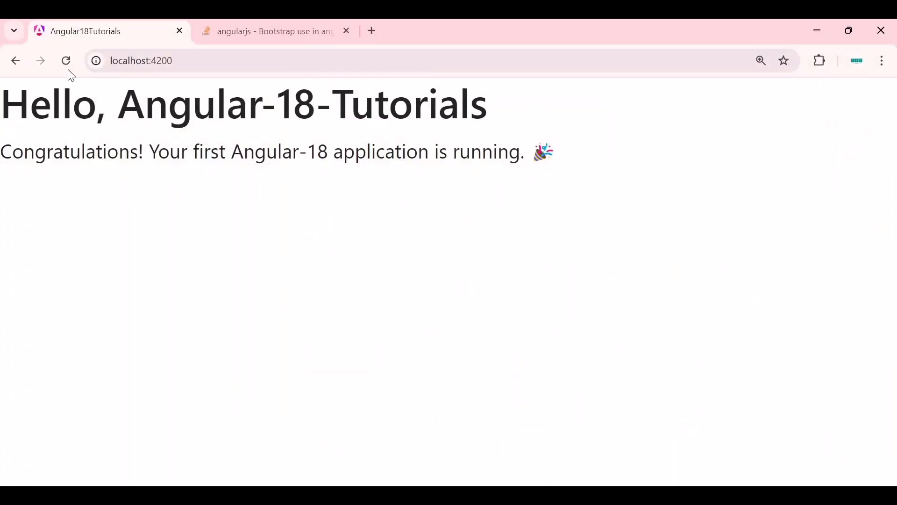
mouse_move(341, 302)
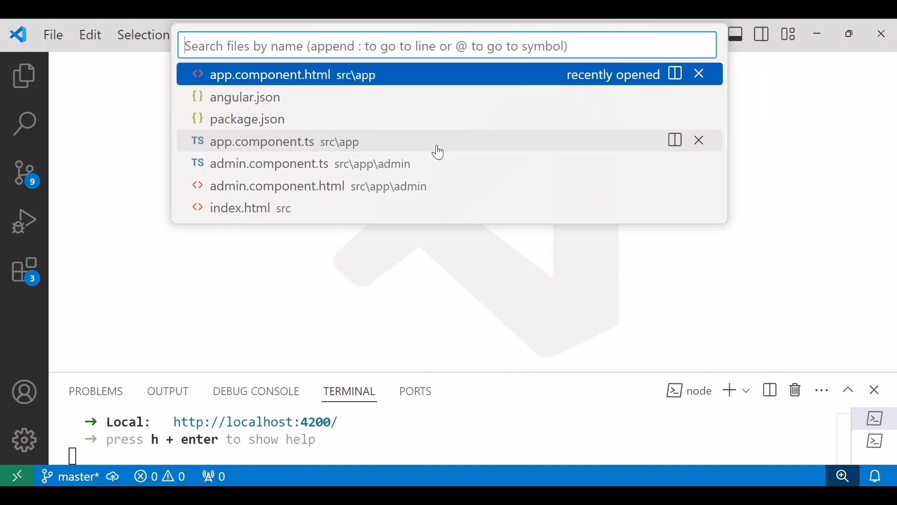
Open app.component.html and insert a div element.
text(app)
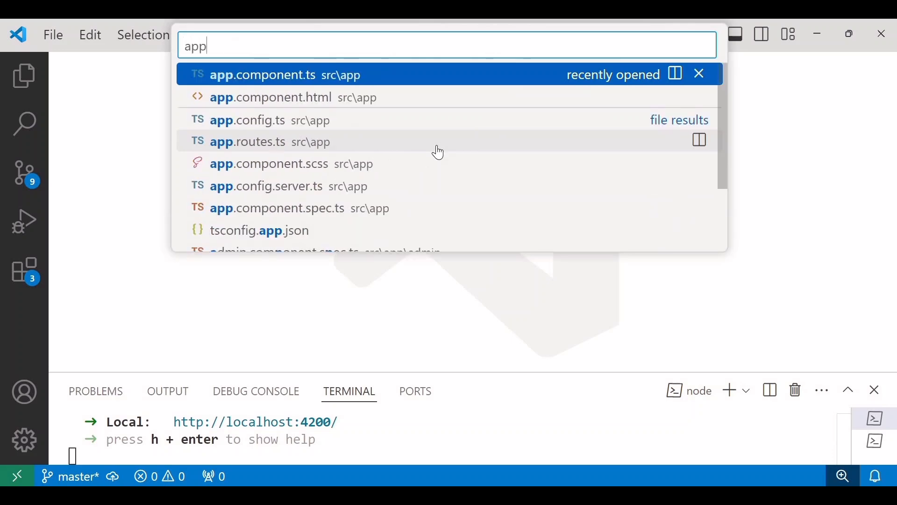
click(260, 97)
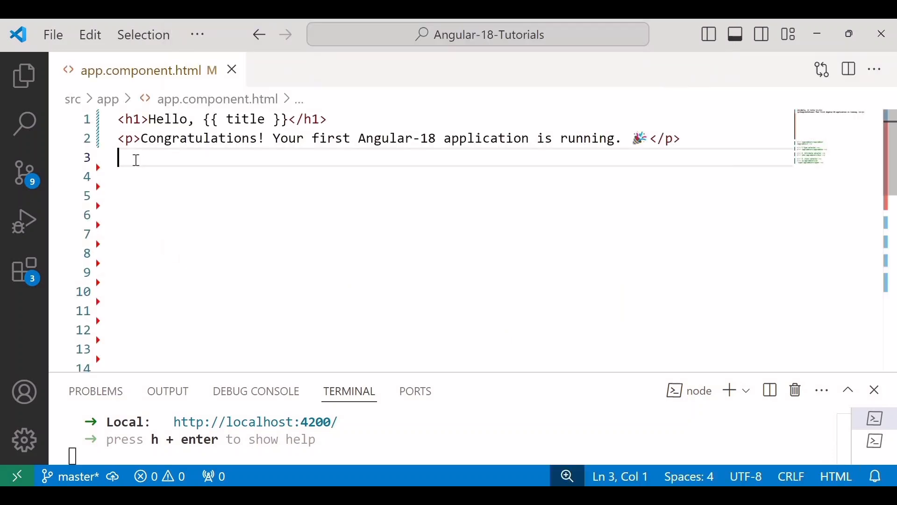
text(di)
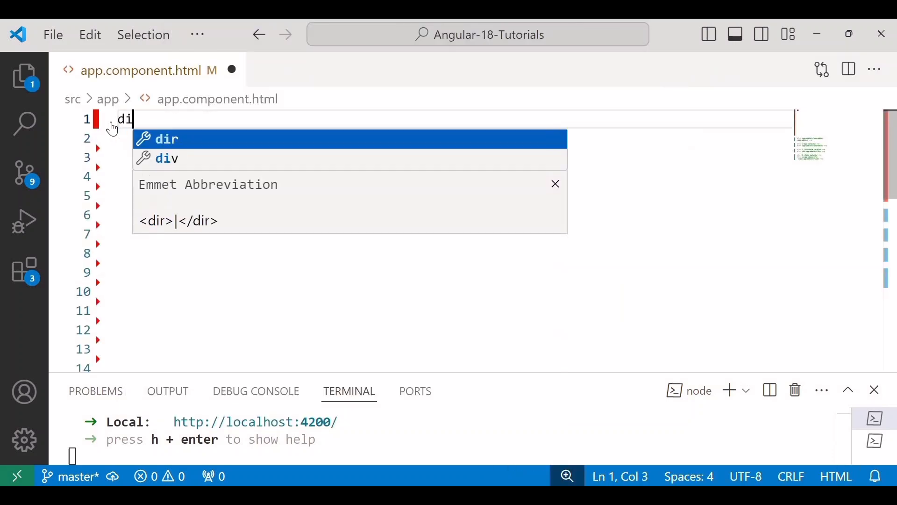
key(Tab)
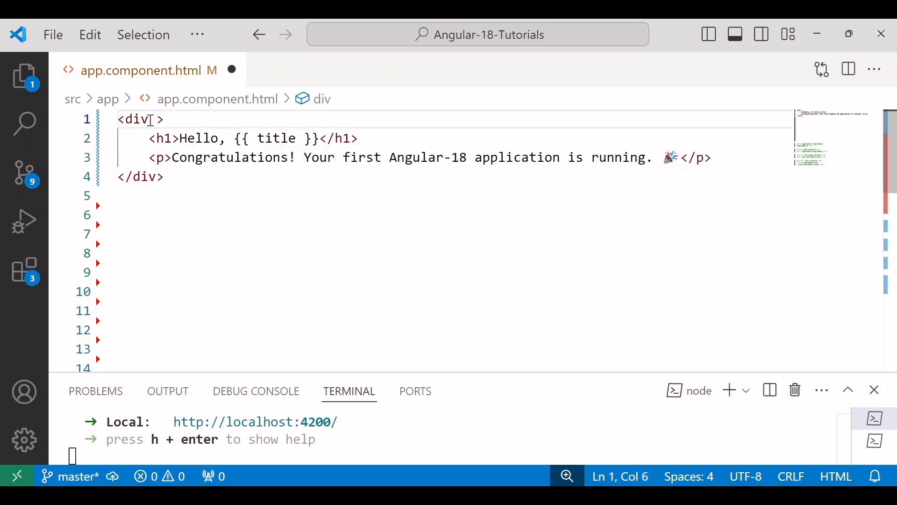
Wrap the heading and paragraph in the div with class text-center.
click(150, 138)
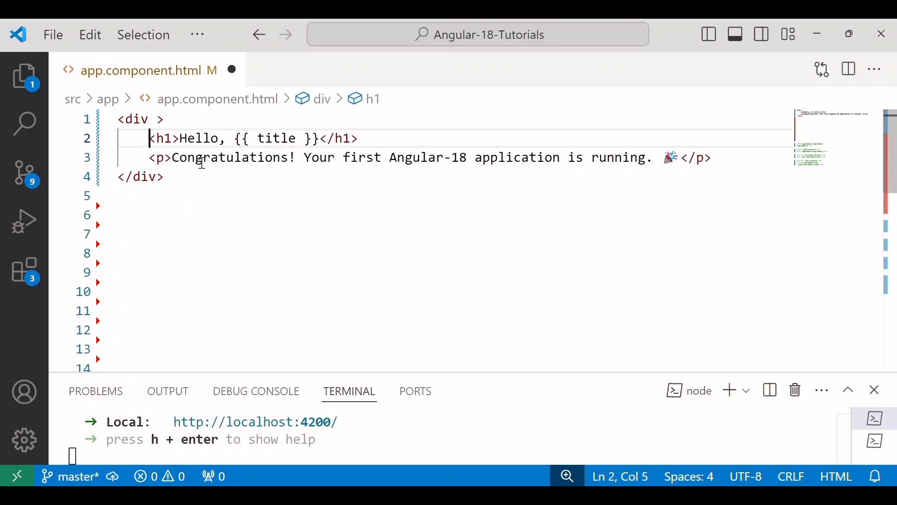
drag(148, 138, 205, 157)
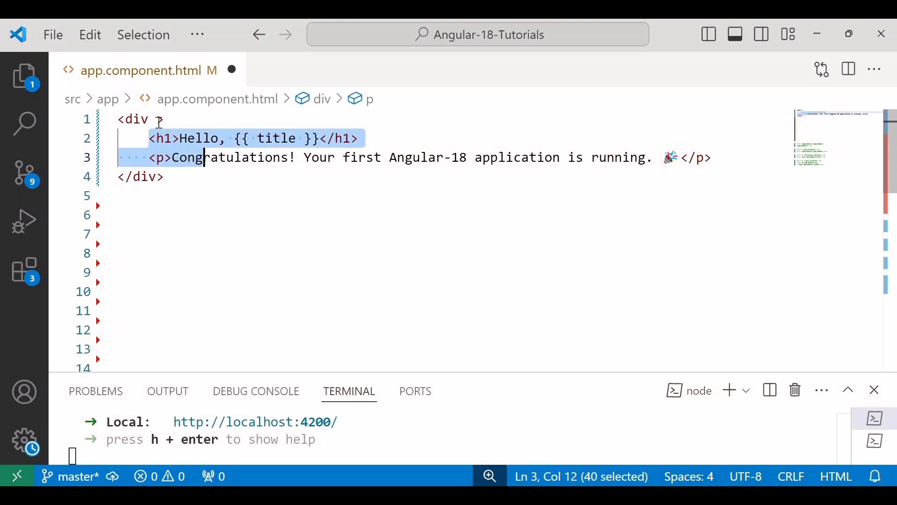
click(159, 119)
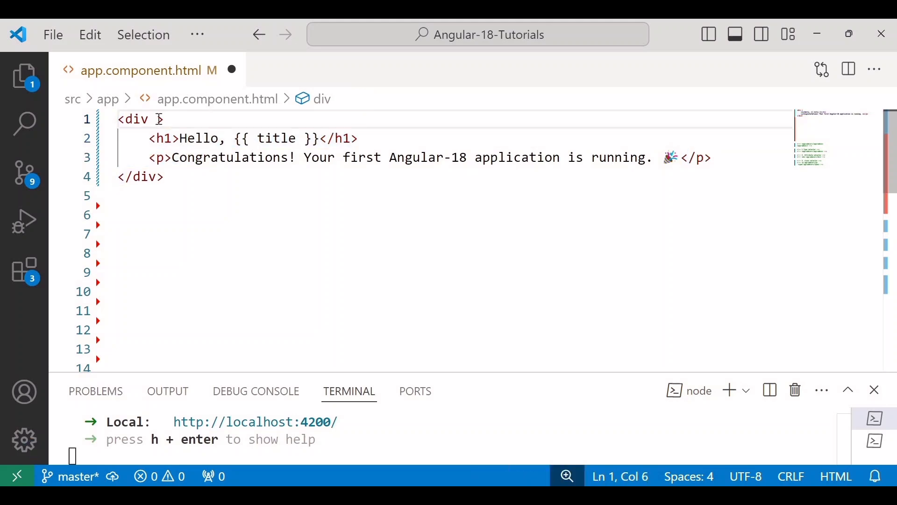
text(class=")
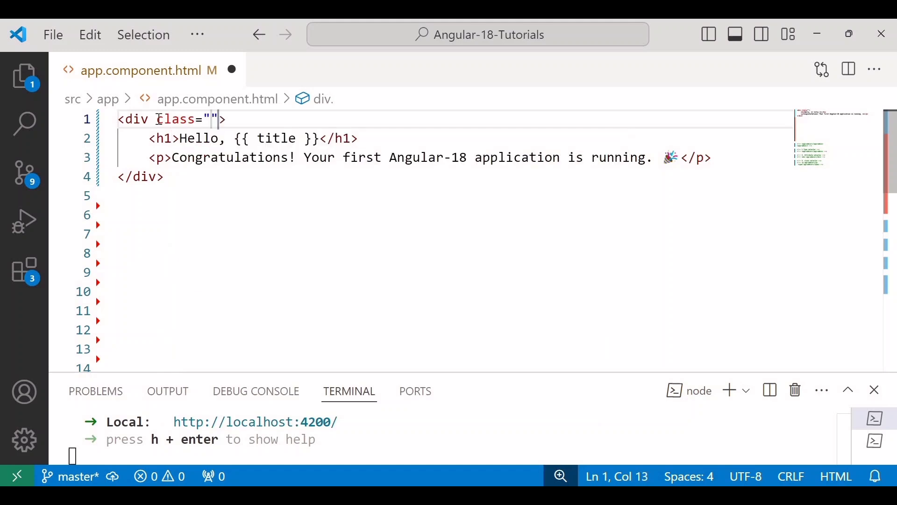
text(text-center)
text(butto)
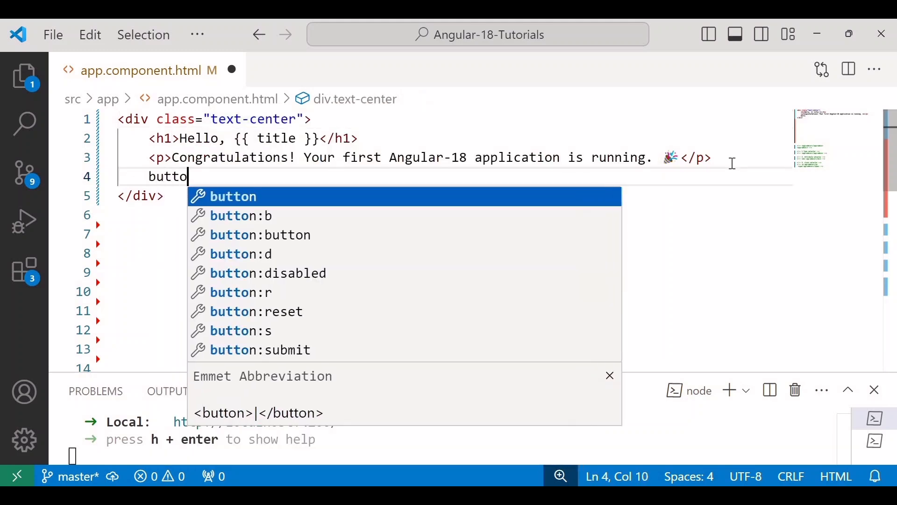
Add a 'Bootstrap button' button with class btn btn-primary.
key(Tab)
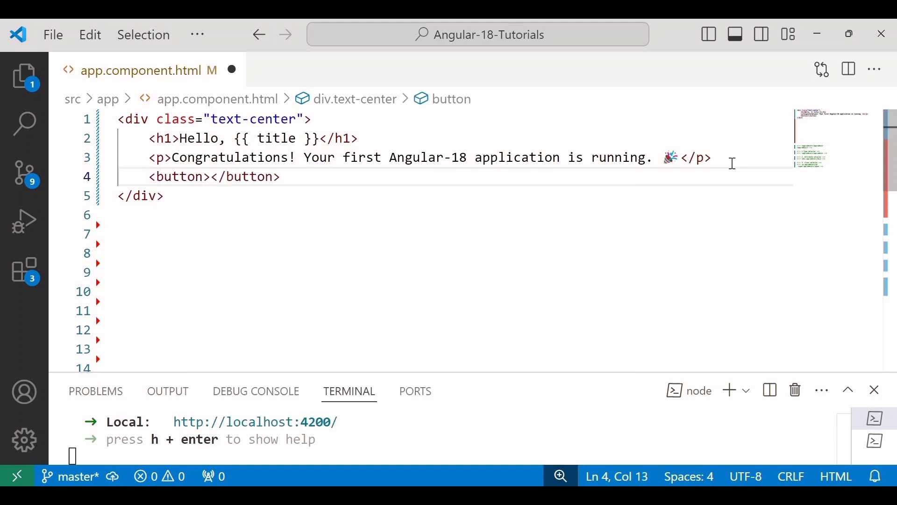
text(Bootst)
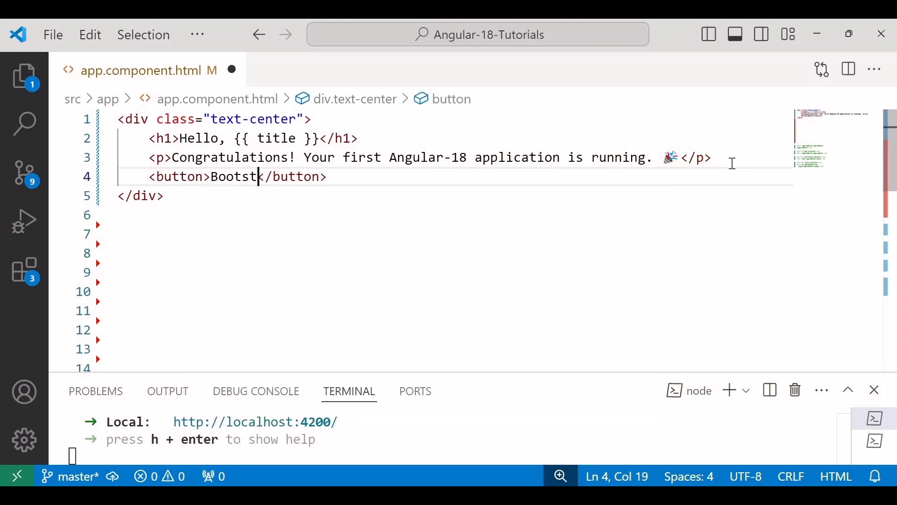
text(rap button)
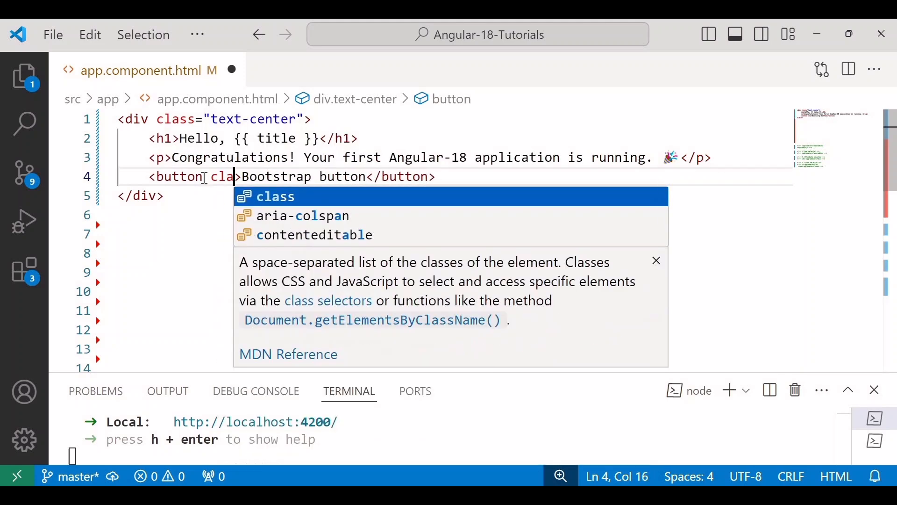
text(="b)
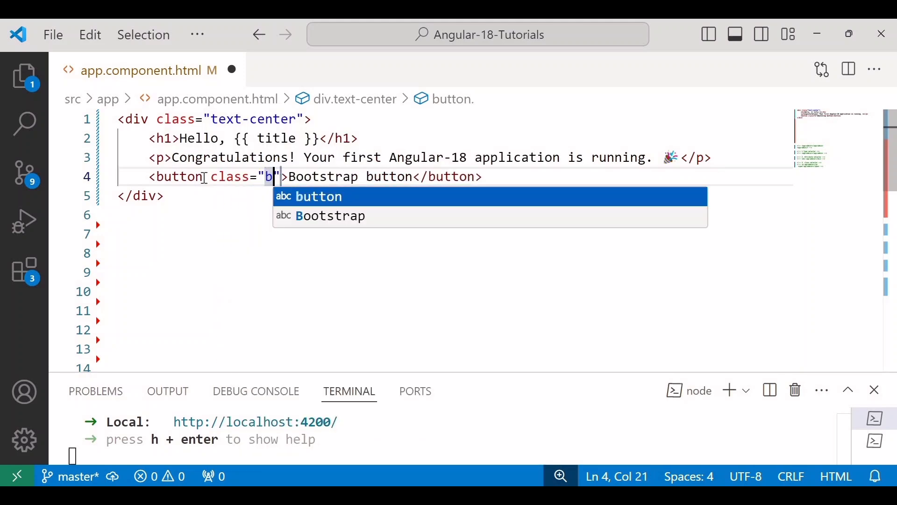
text(tn btn-)
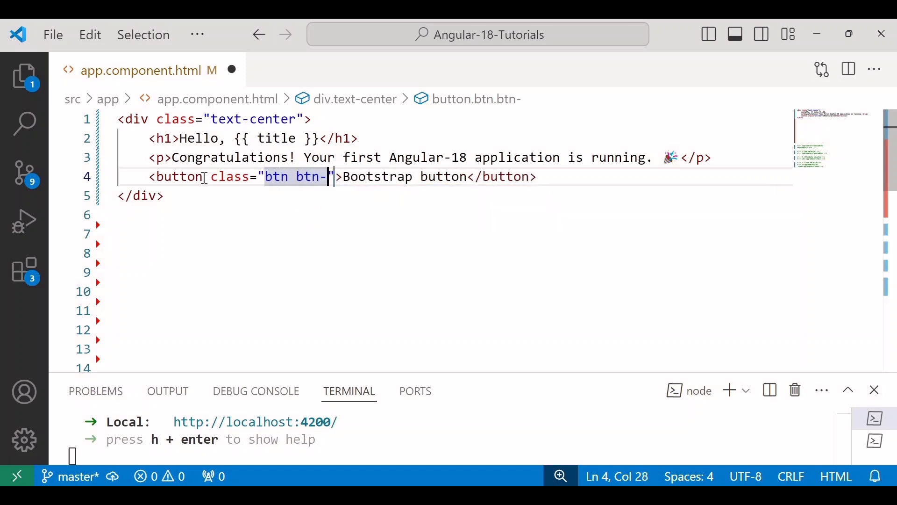
text(primary)
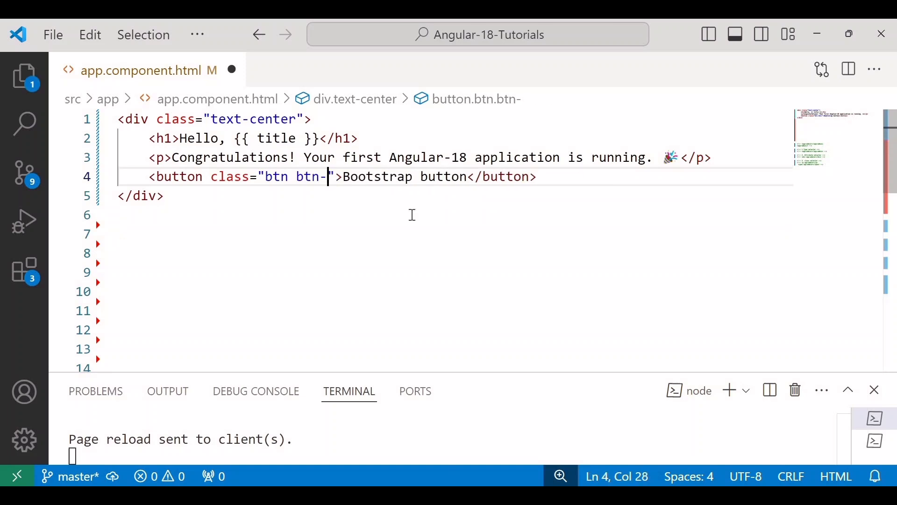
Change the button class to btn-secondary and view the grey button in Chrome.
text(senco)
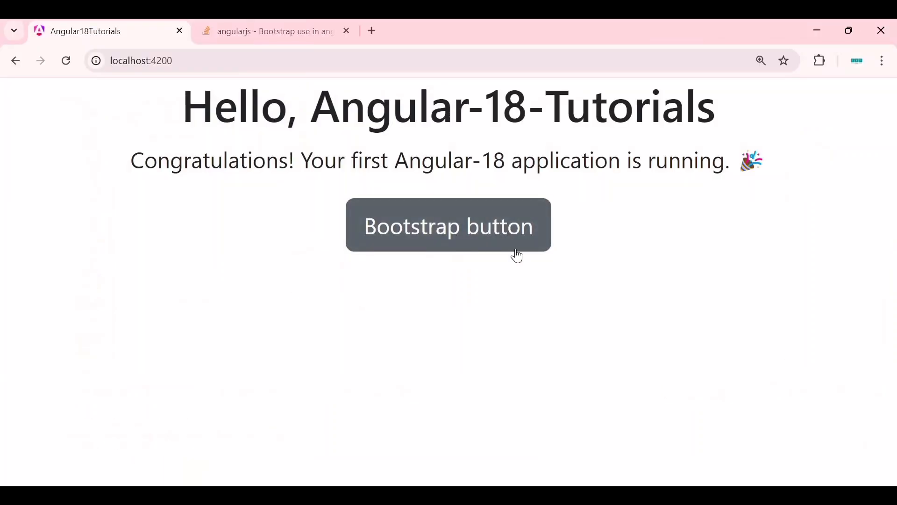
mouse_move(476, 281)
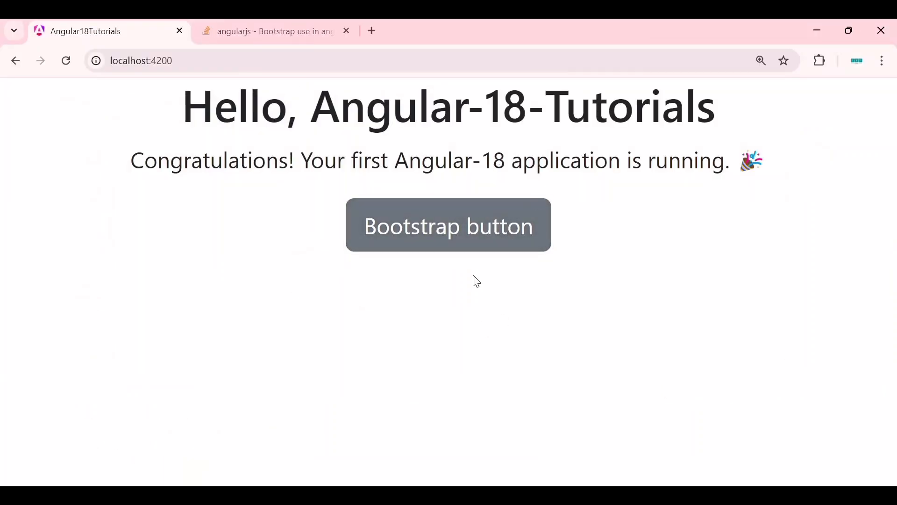
mouse_move(458, 348)
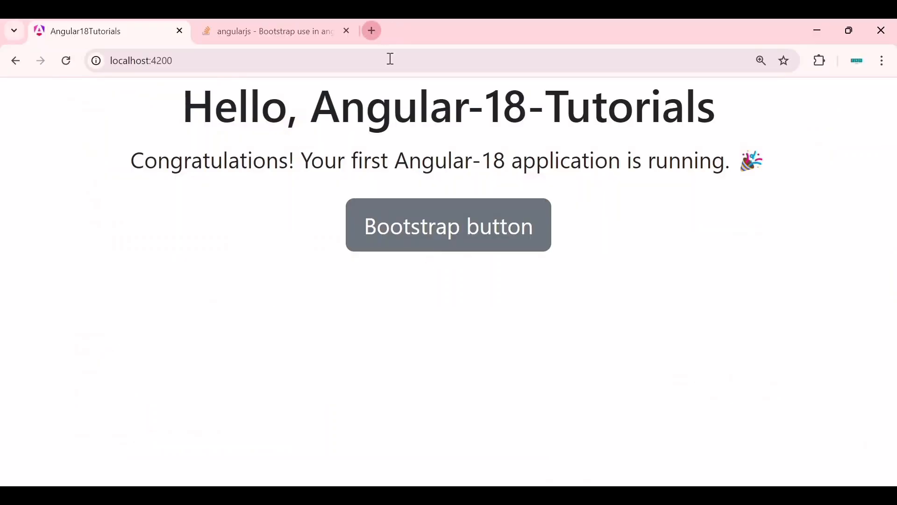
Search 'bootstrap' in a new tab and open the v5.0 Components > Navbar page at its example.
click(371, 31)
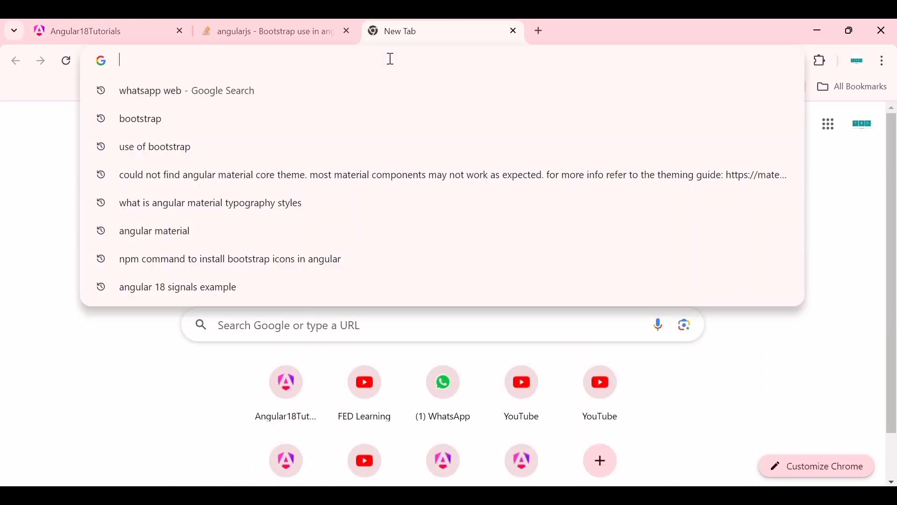
text(bootstrap.com/docs/5.0/getting-started/introduction/)
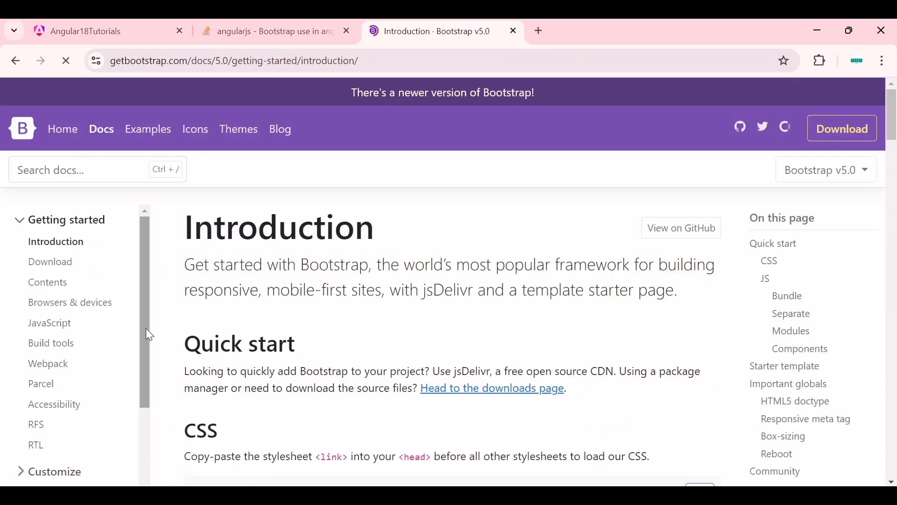
scroll(down, 3)
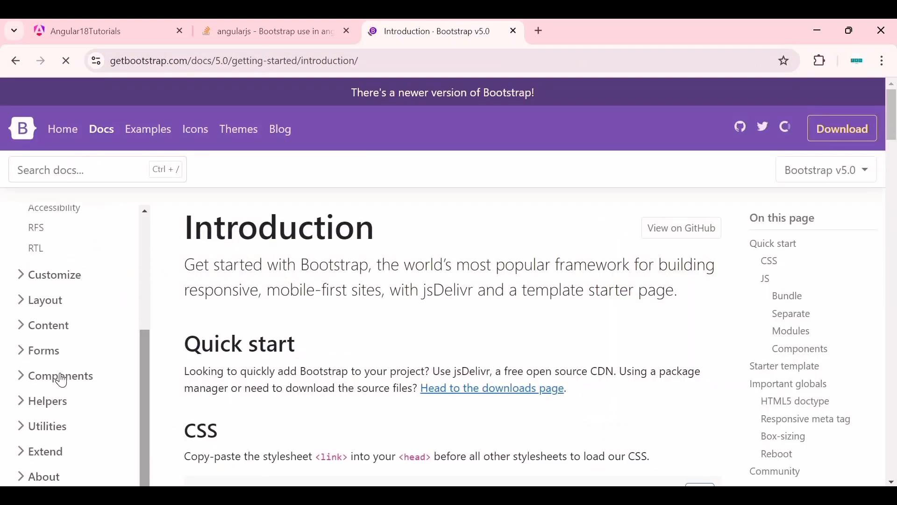
click(60, 375)
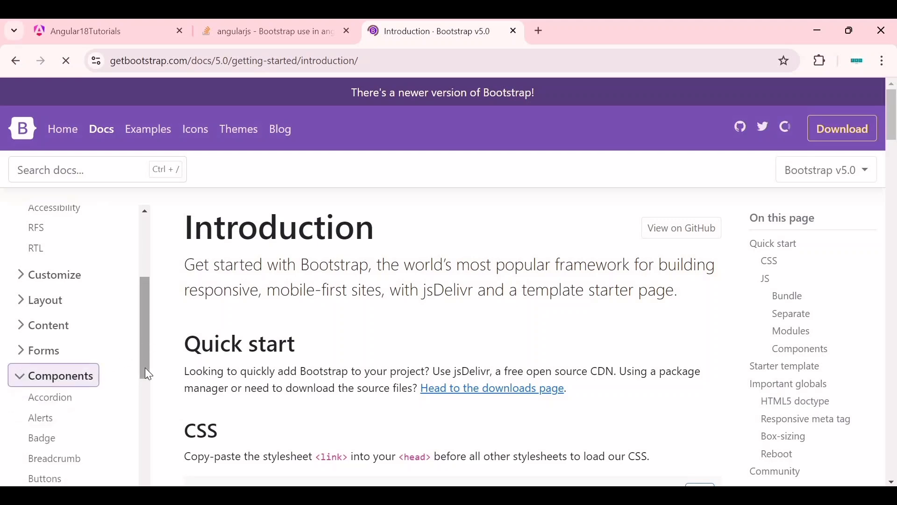
scroll(down, 3)
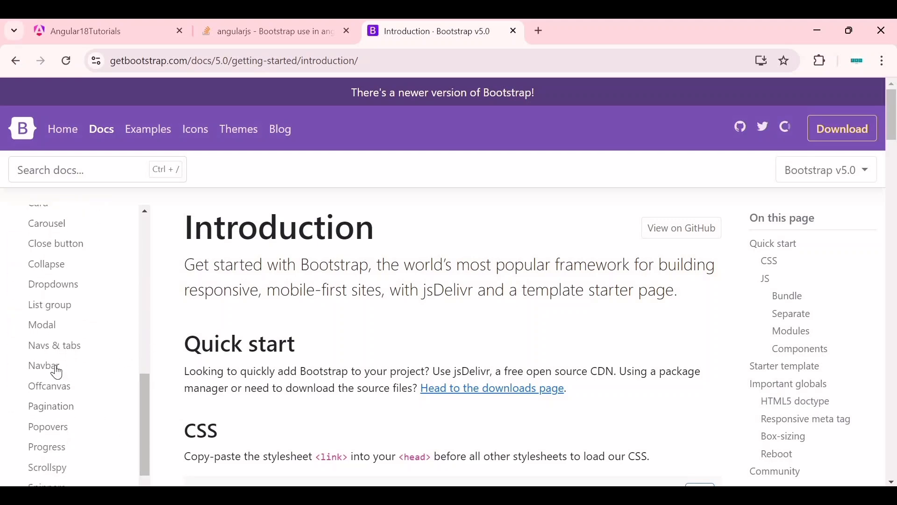
click(43, 365)
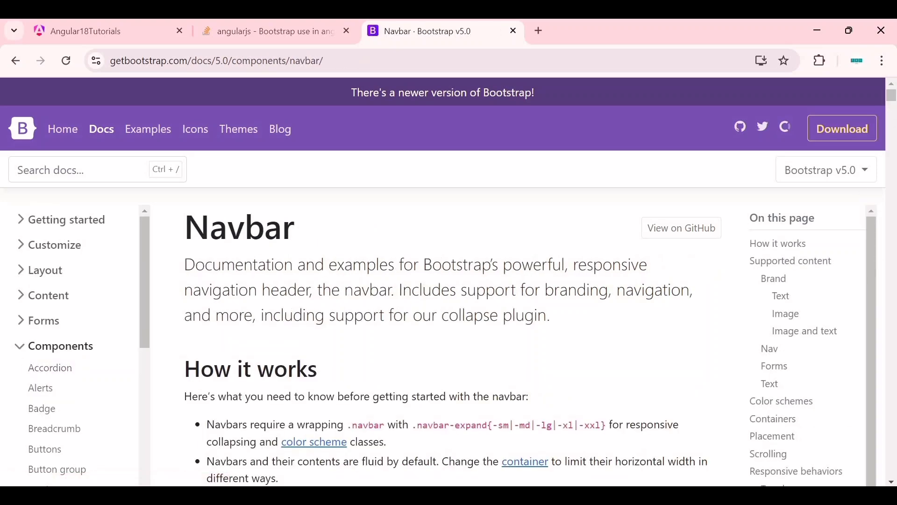
scroll(down, 3)
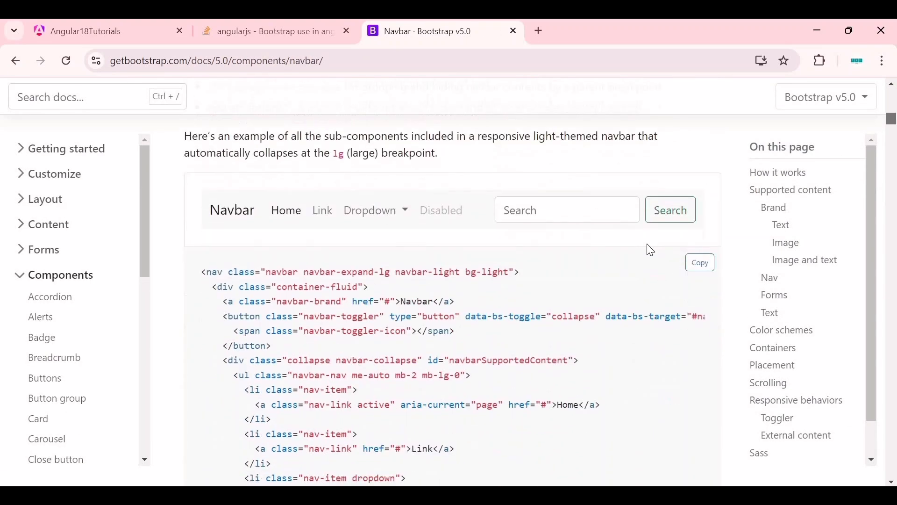
mouse_move(700, 264)
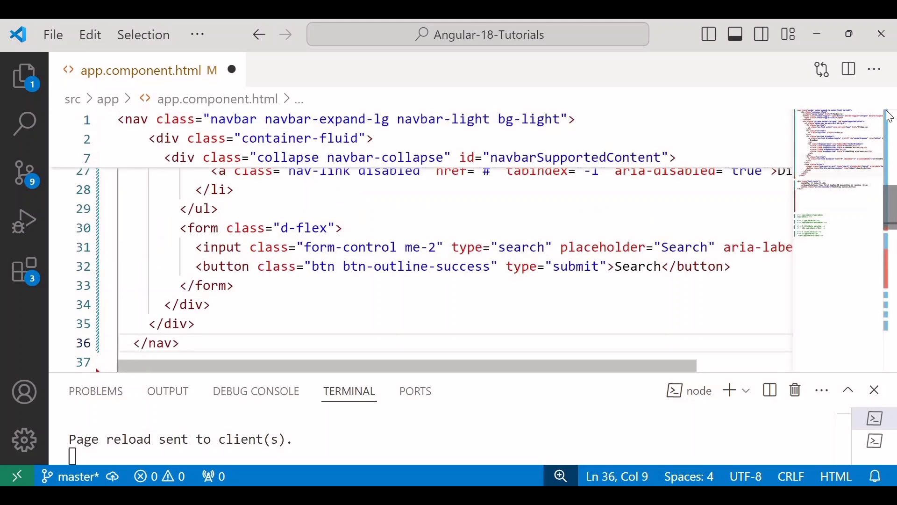
Paste the copied Bootstrap navbar example markup at the top of app.component.html.
click(616, 292)
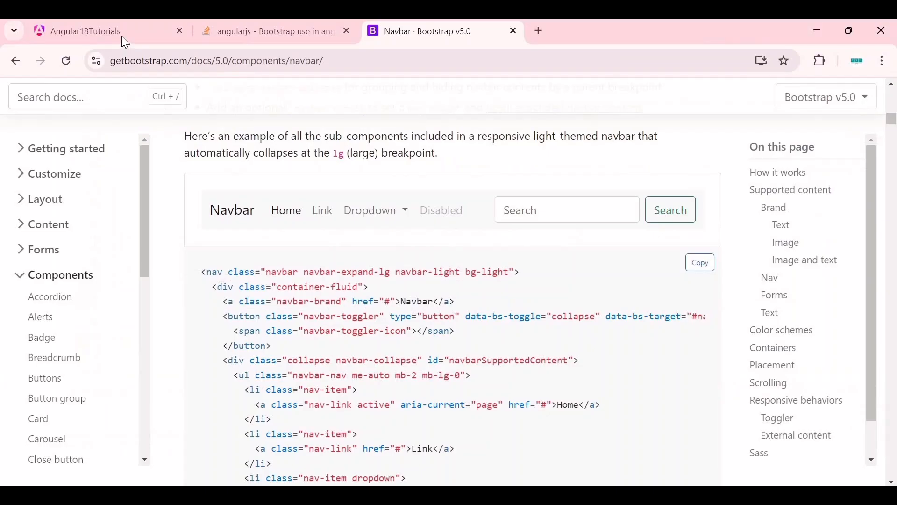
click(86, 31)
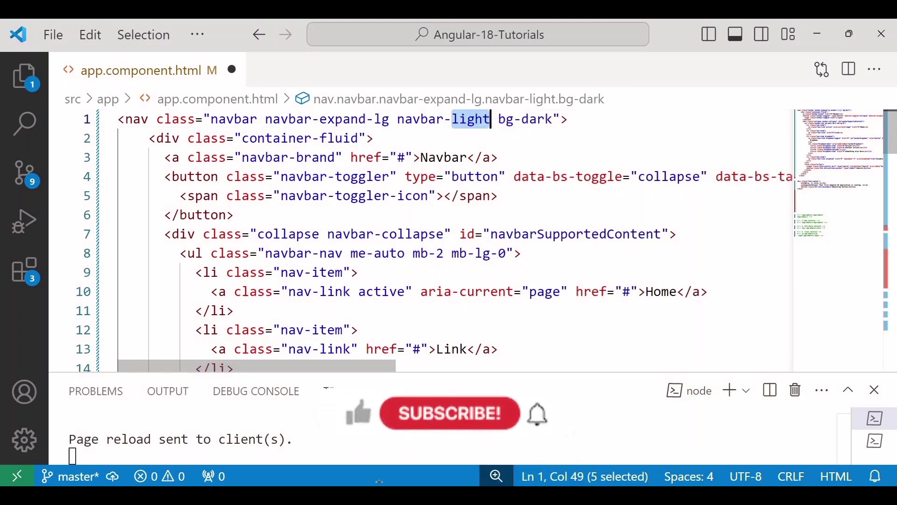
Change the nav classes to bg-dark and navbar-dark, then view the dark navbar on localhost:4200.
text(dark)
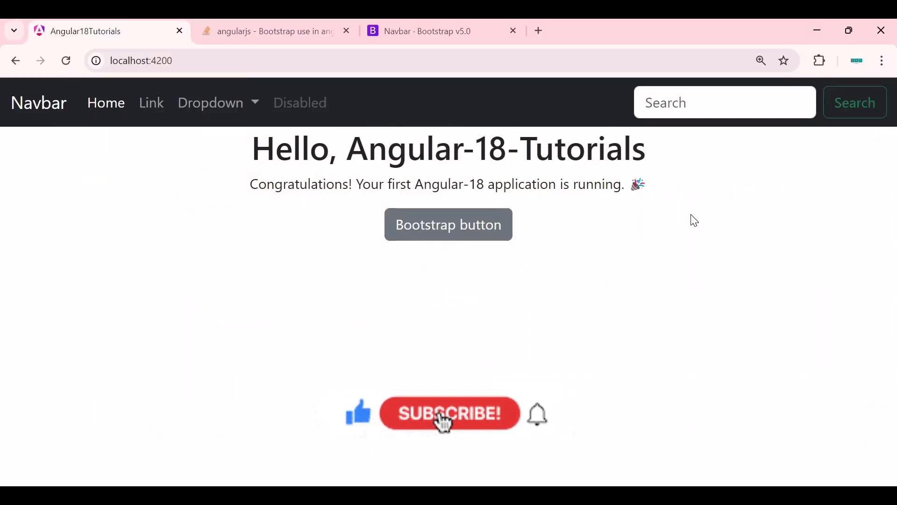
click(429, 31)
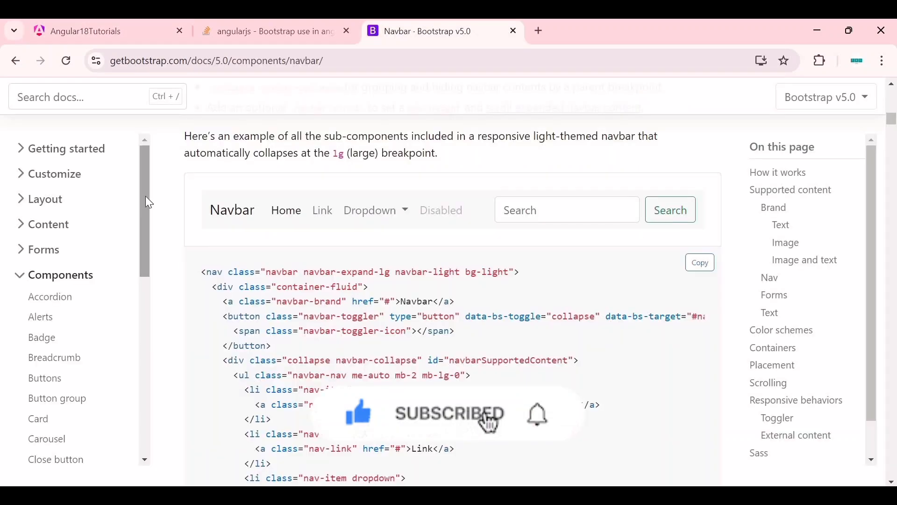
scroll(down, 3)
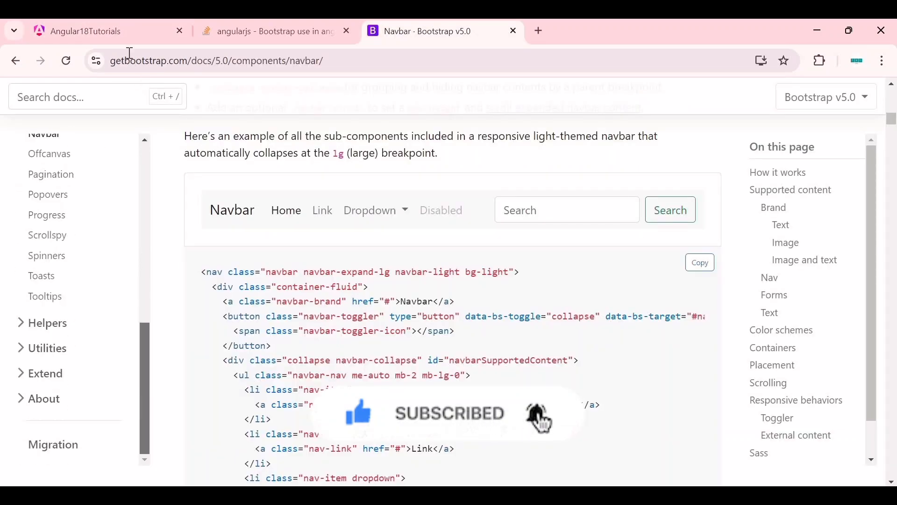
click(86, 32)
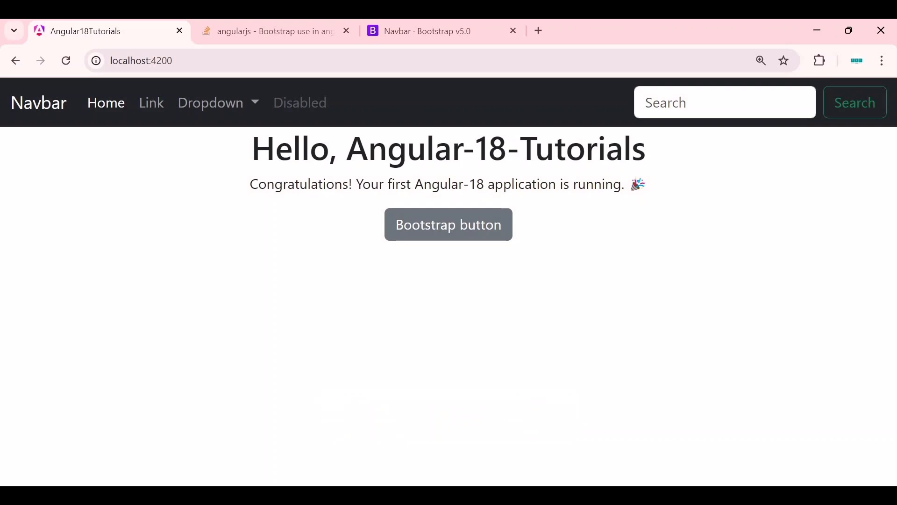
mouse_move(407, 365)
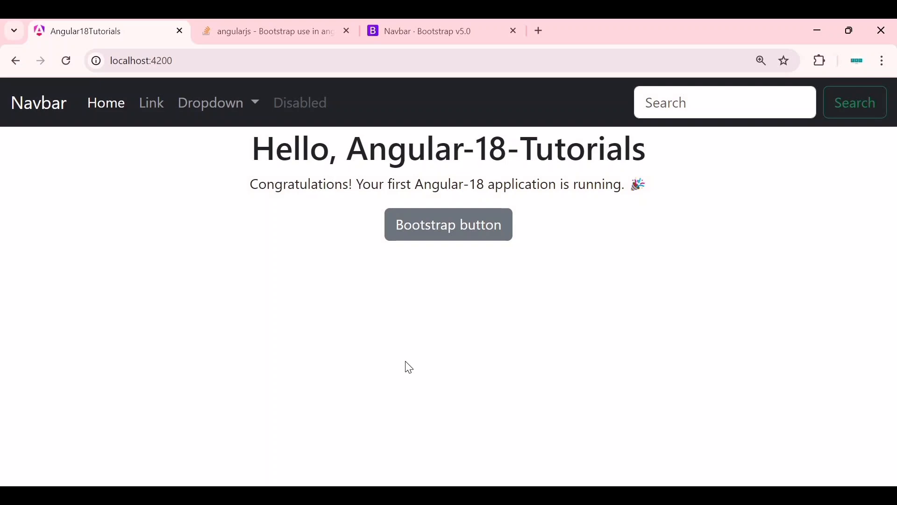